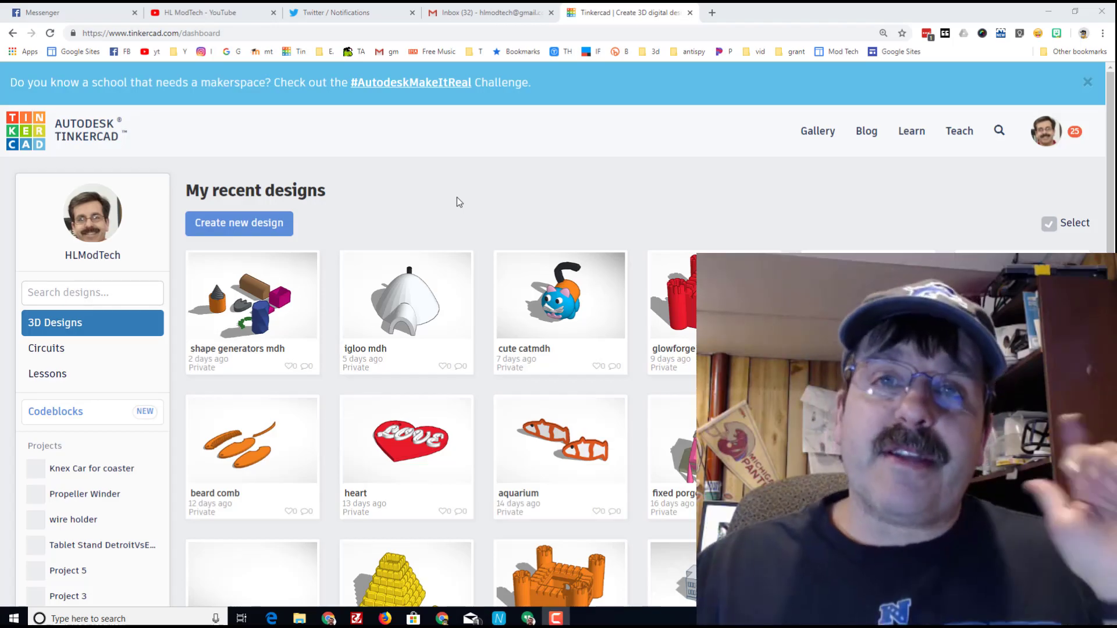
mouse_move(396, 345)
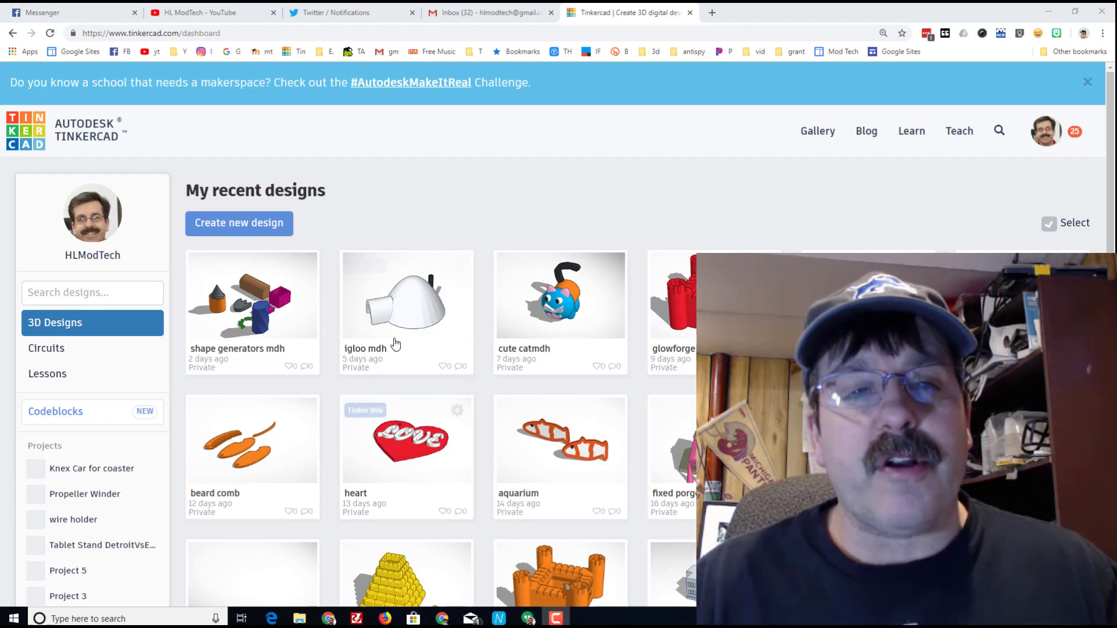
Open the 'igloo mdh' design from the dashboard for editing.
click(364, 265)
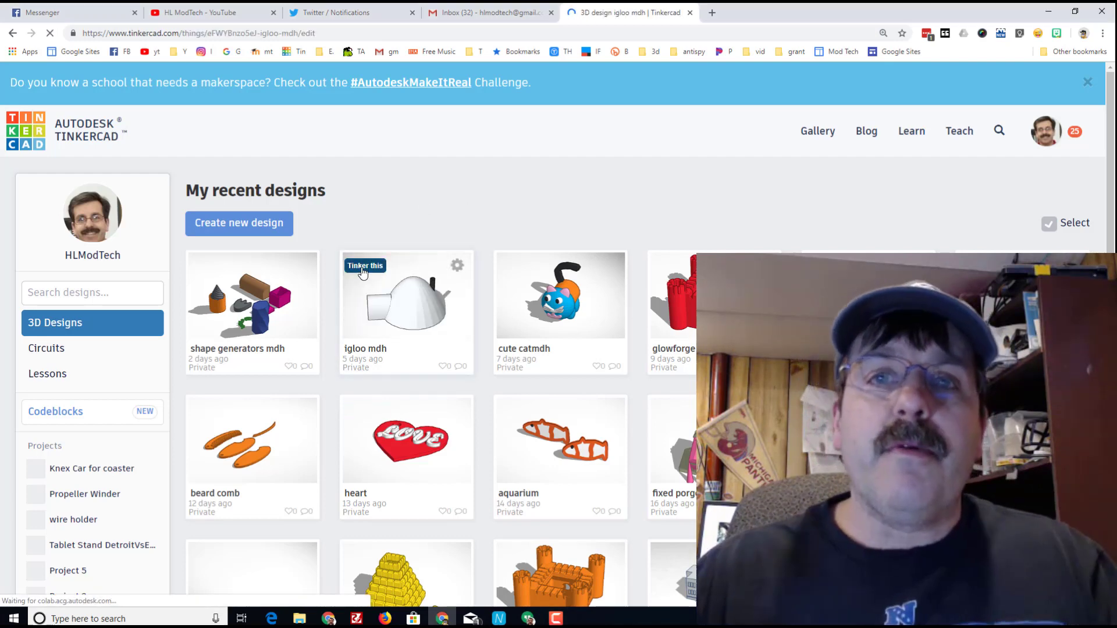
click(364, 265)
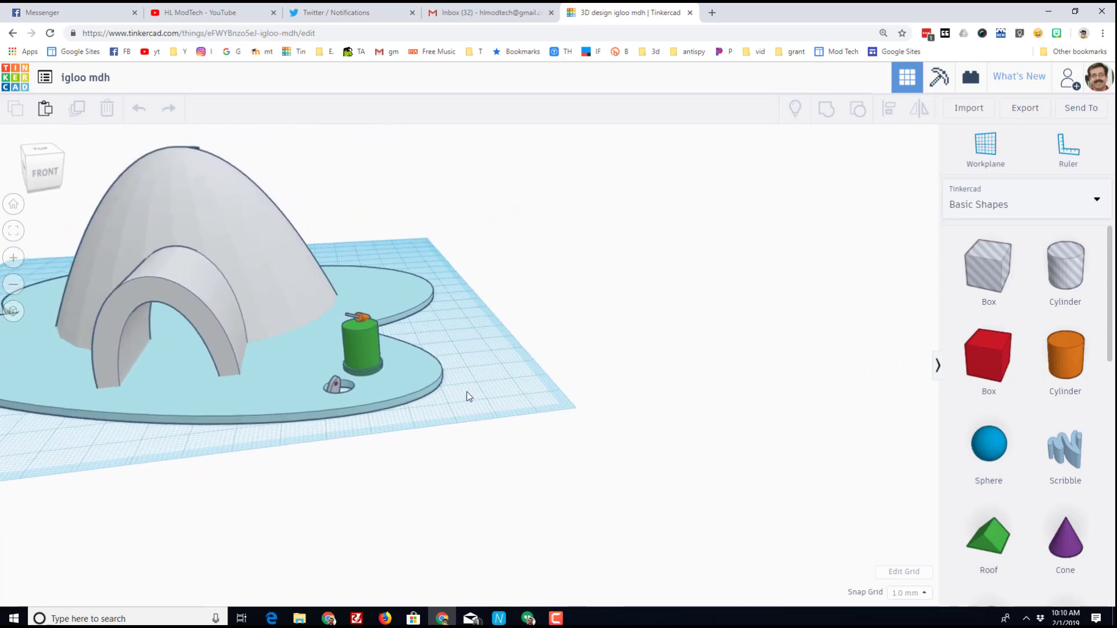
Select the igloo shell and make it transparent via its colour settings.
click(157, 235)
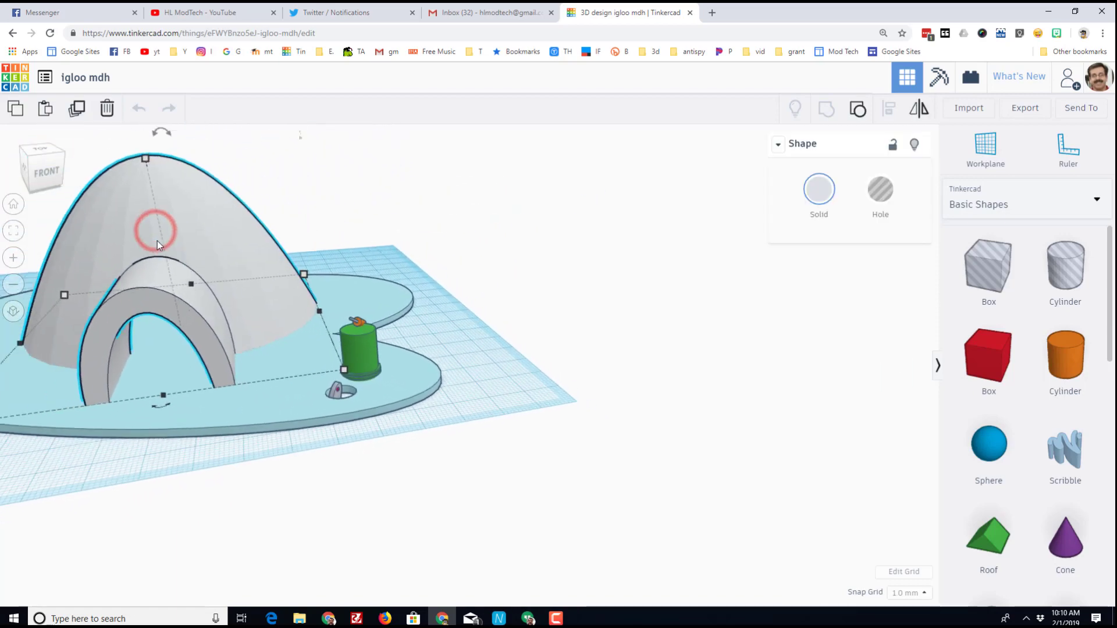
click(818, 189)
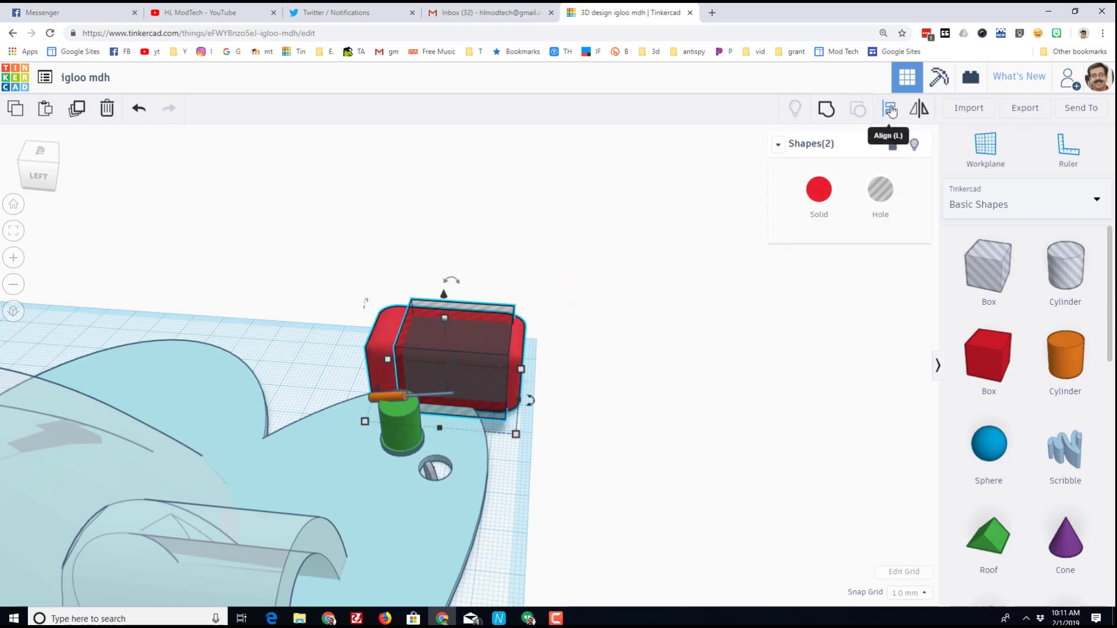
Centre the hole box within the red box using Align and group them into a hollowed seat.
click(890, 108)
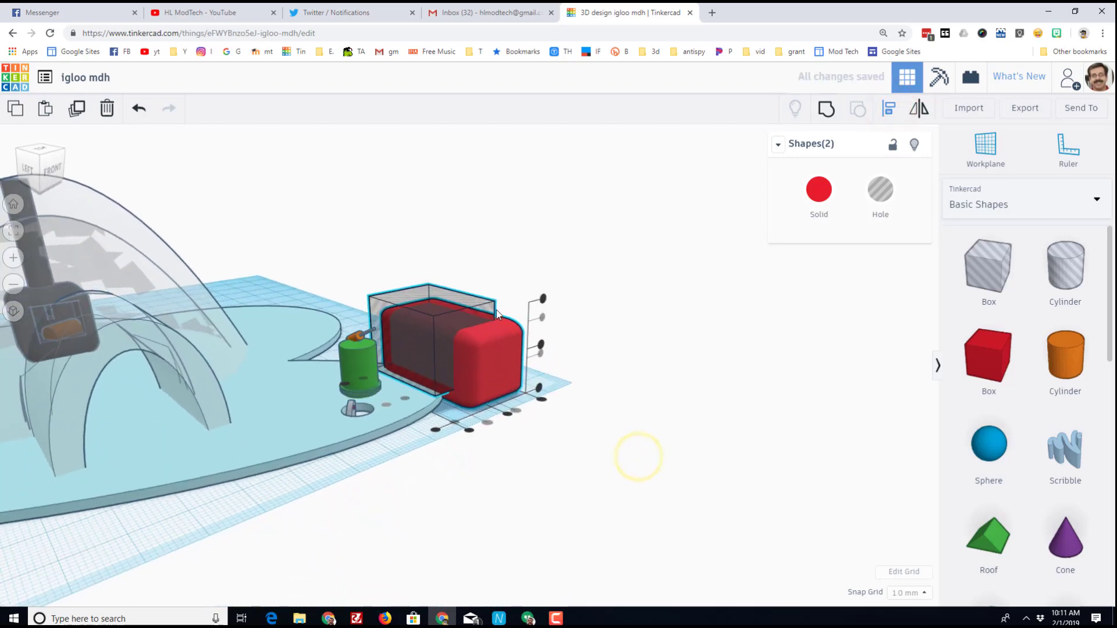
click(499, 315)
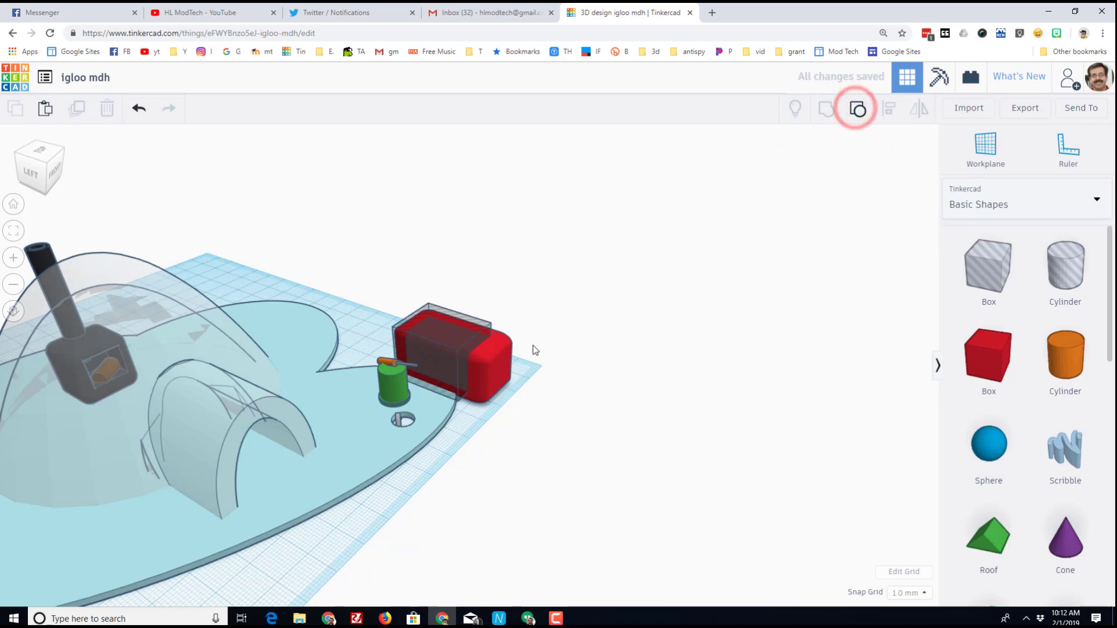
click(456, 349)
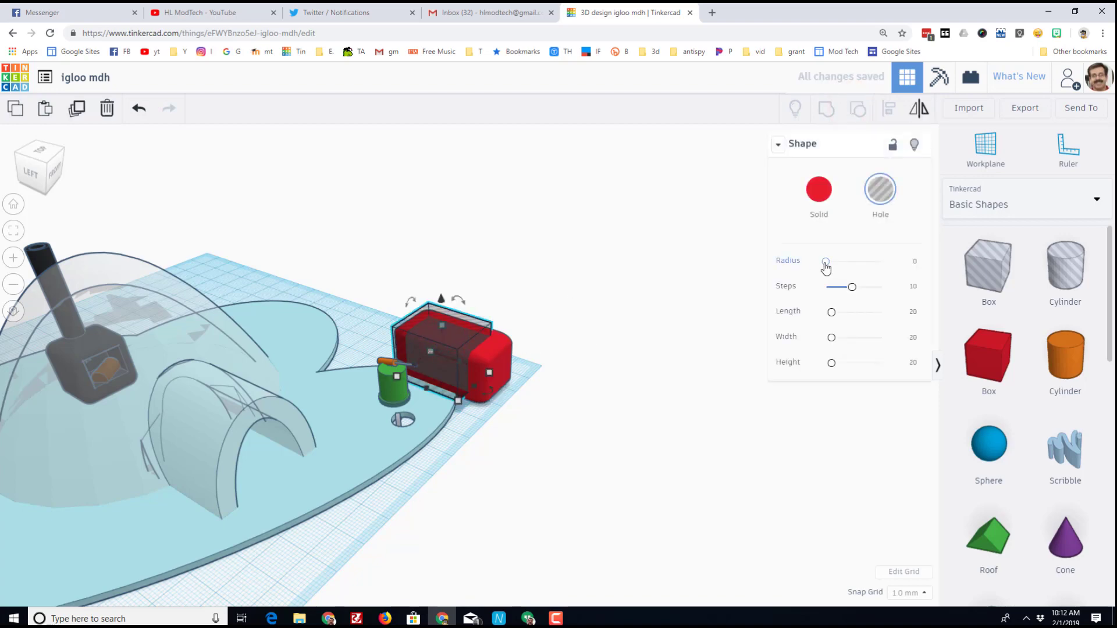
click(905, 259)
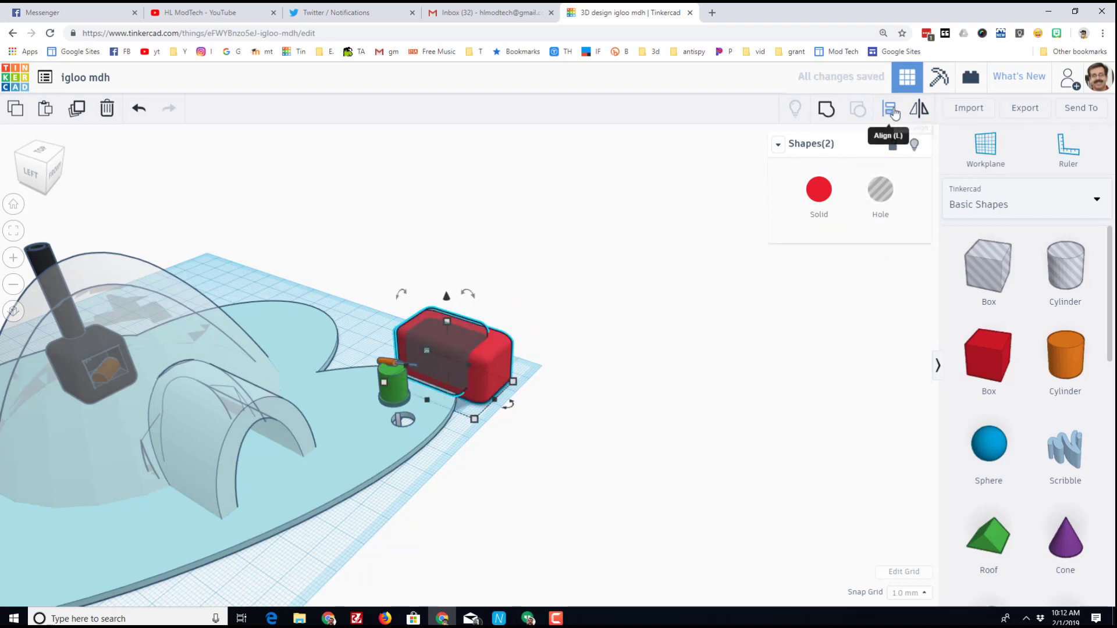
click(890, 109)
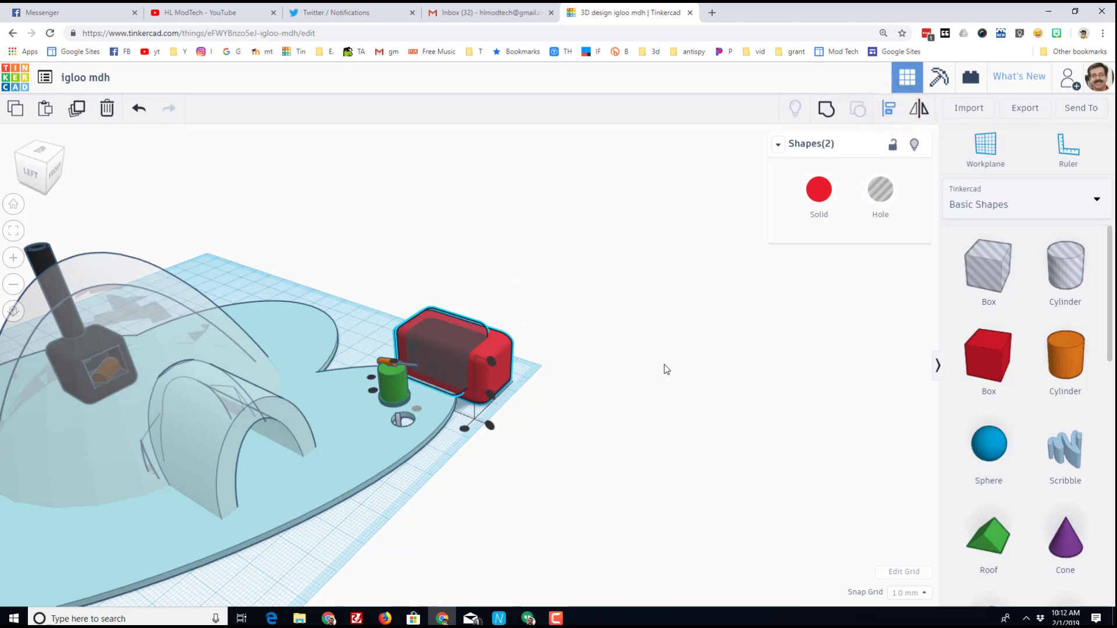
click(453, 349)
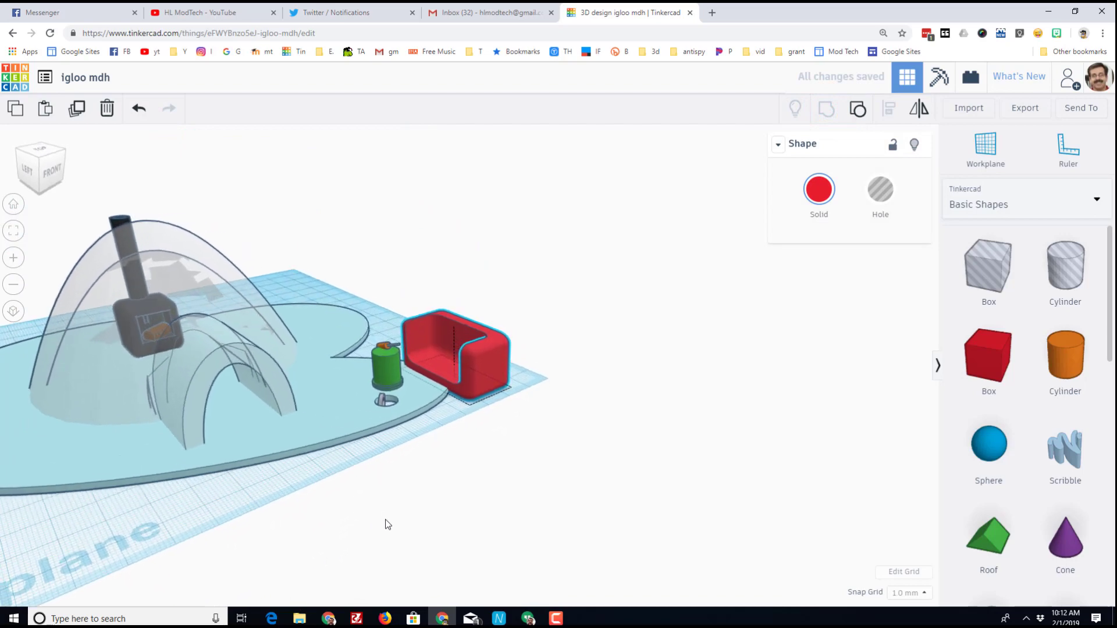
Colour the hollowed seat blue and move it inside the igloo beside the stove.
click(818, 190)
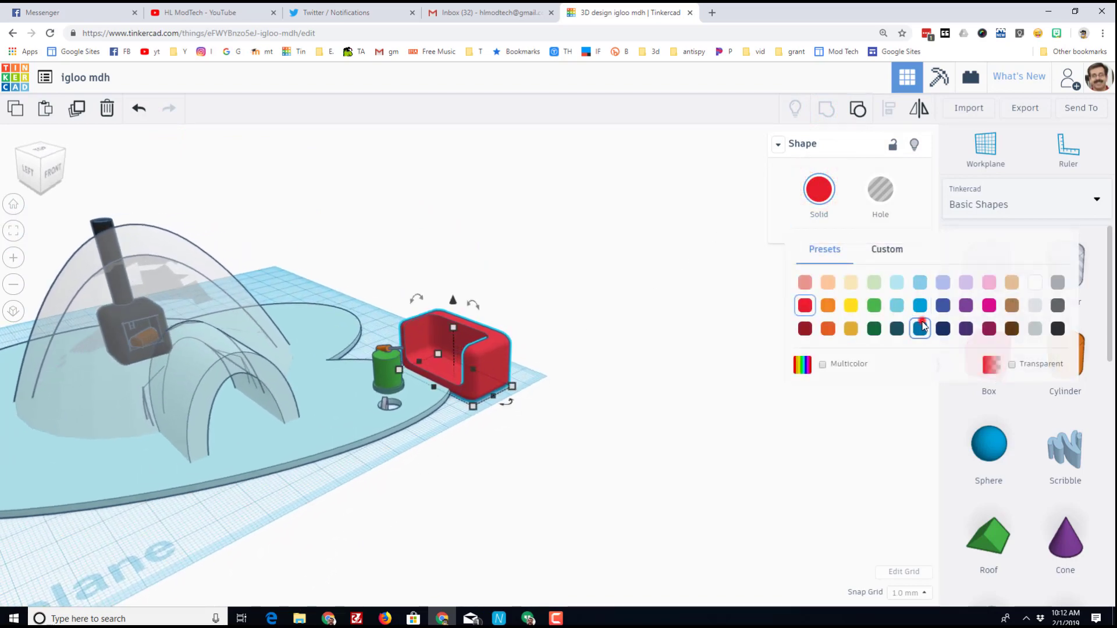
click(919, 328)
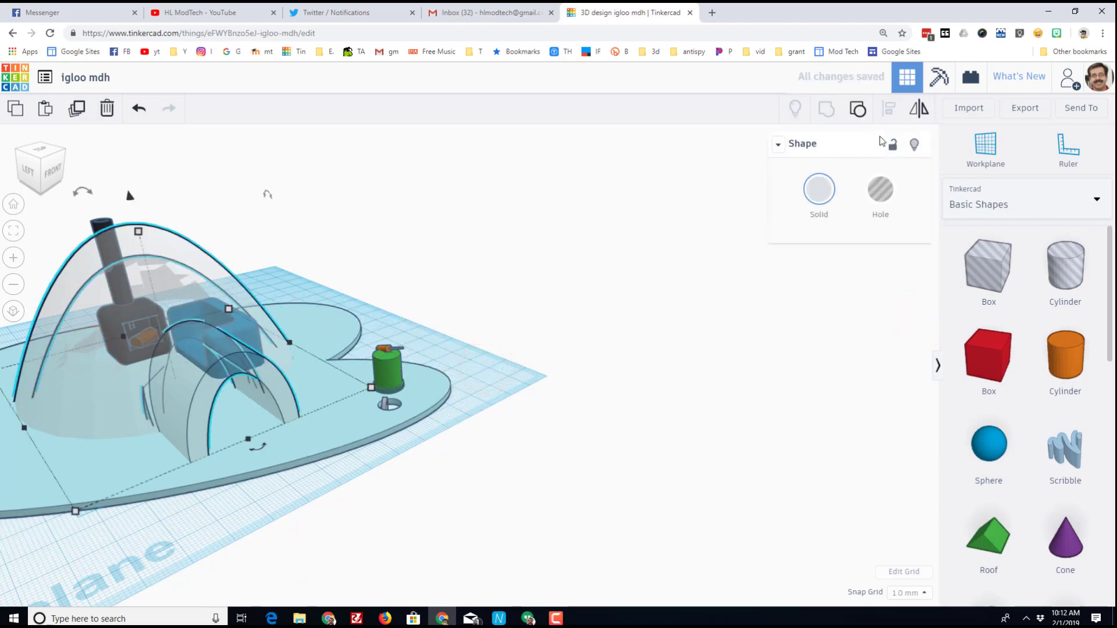
click(84, 496)
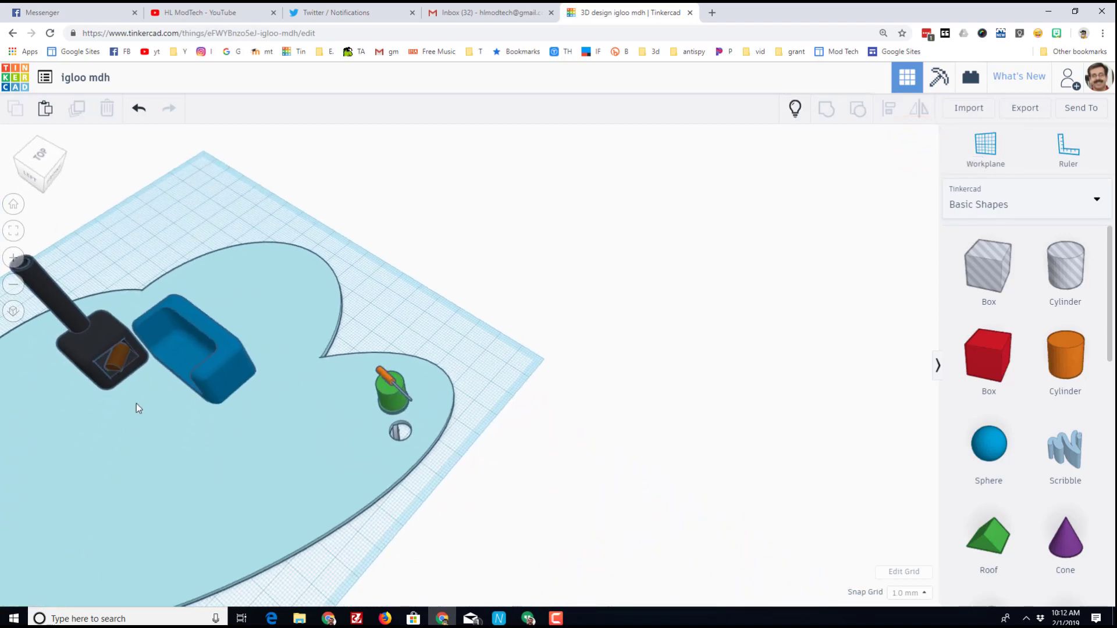
click(199, 349)
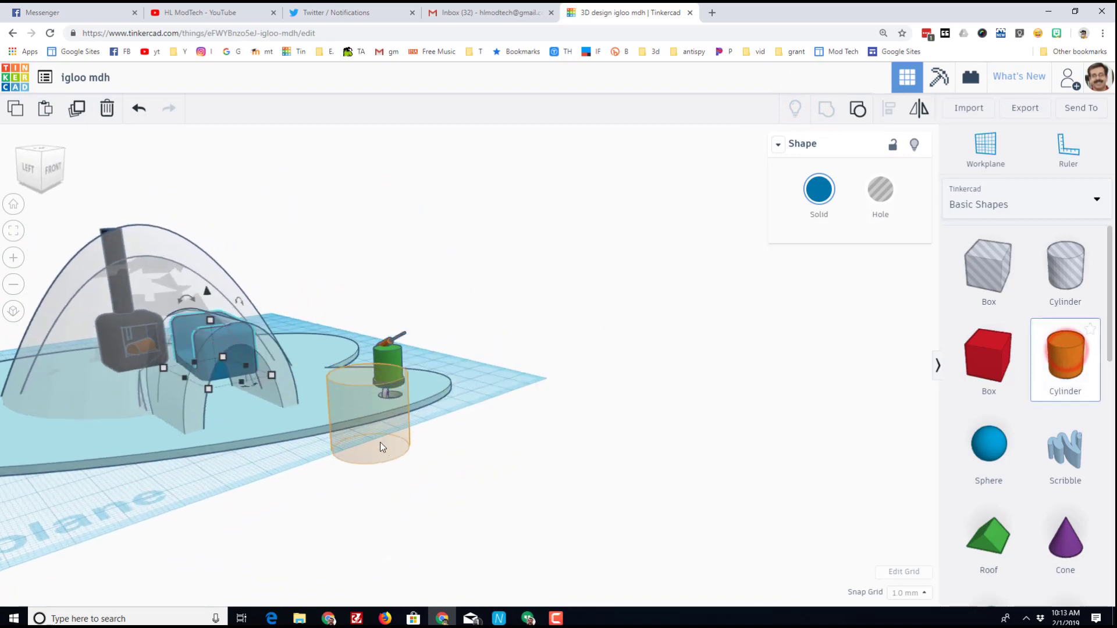
Add a flat cylinder with bevel 2.5 and 4 segments, coloured brown, in front of the igloo.
click(386, 407)
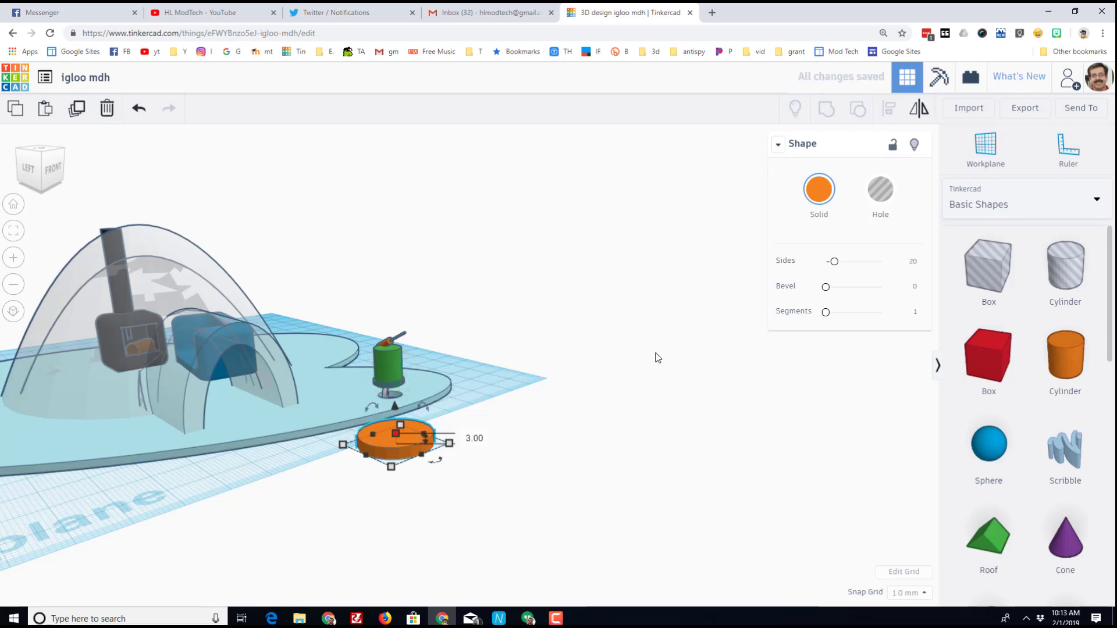
mouse_move(833, 262)
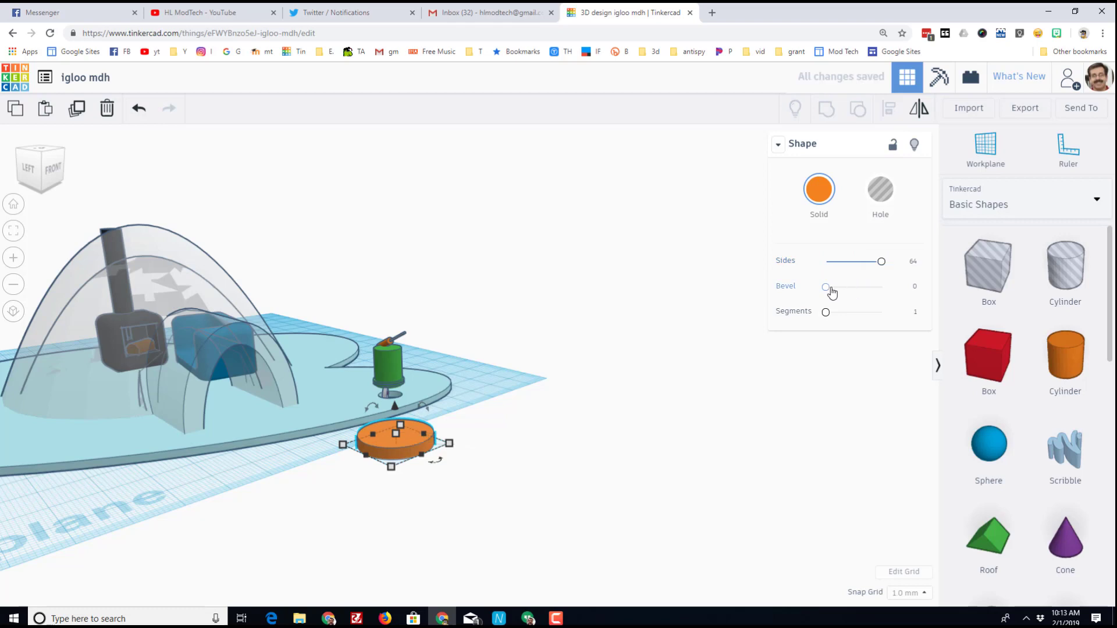
click(904, 290)
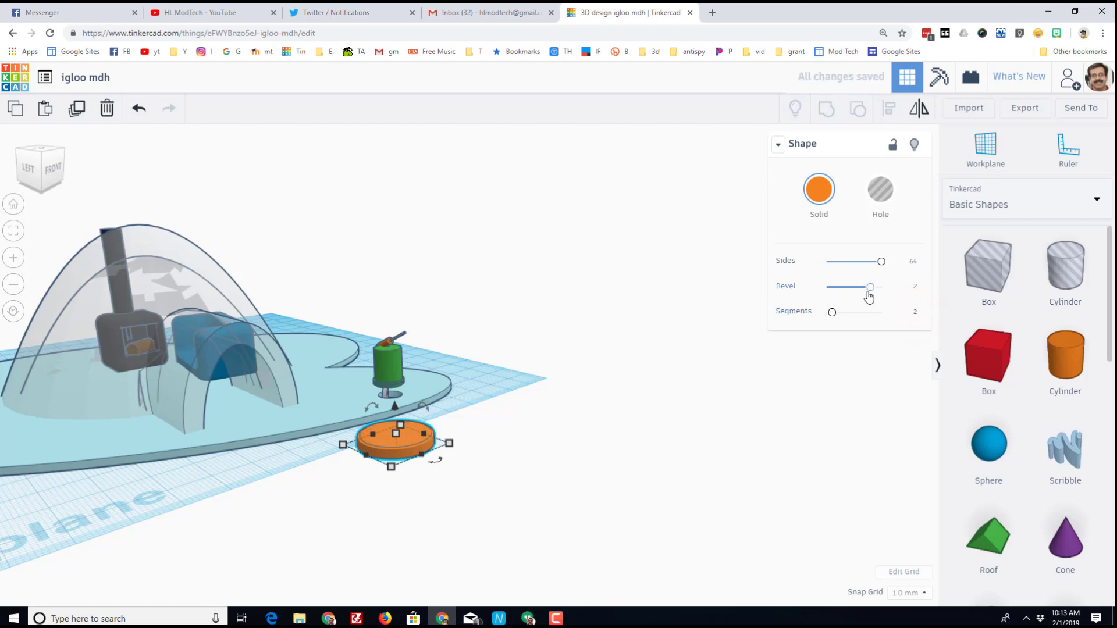
click(915, 286)
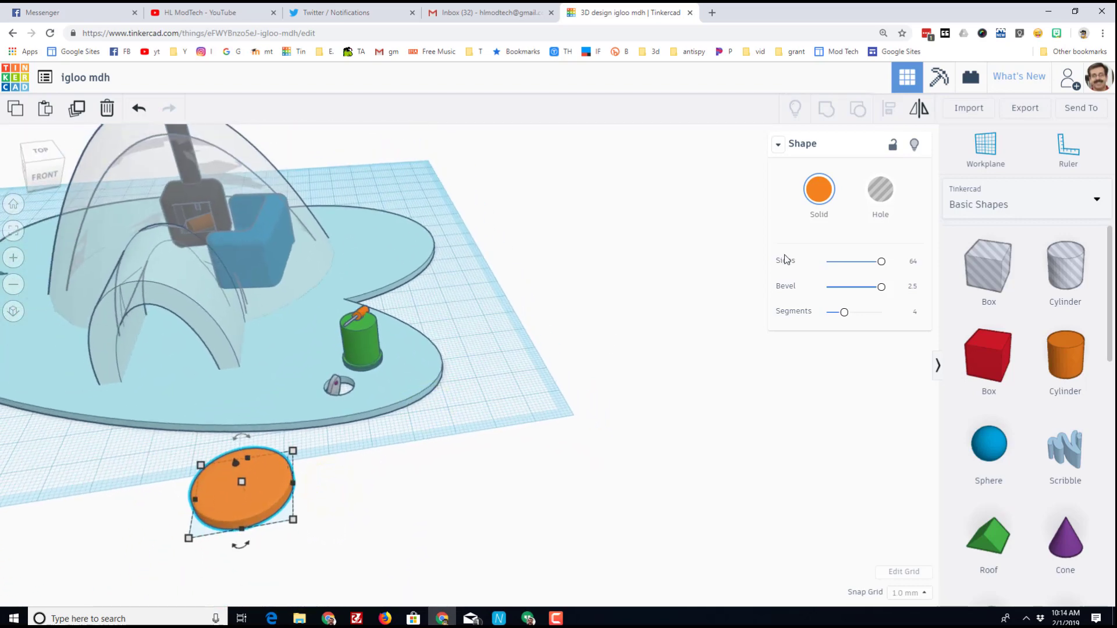
click(818, 189)
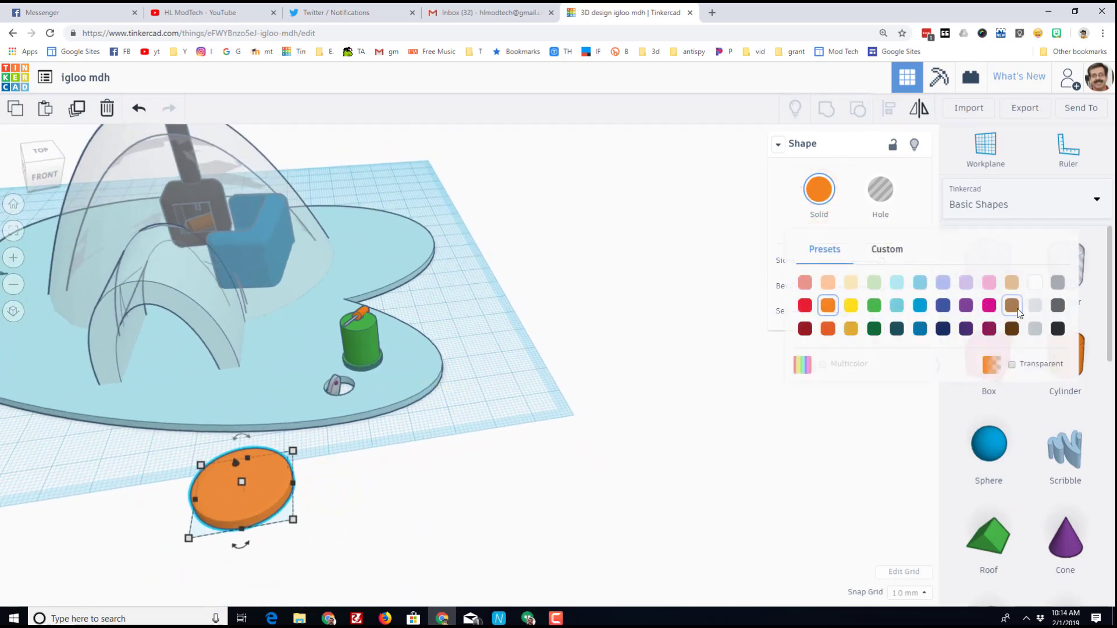
click(1011, 306)
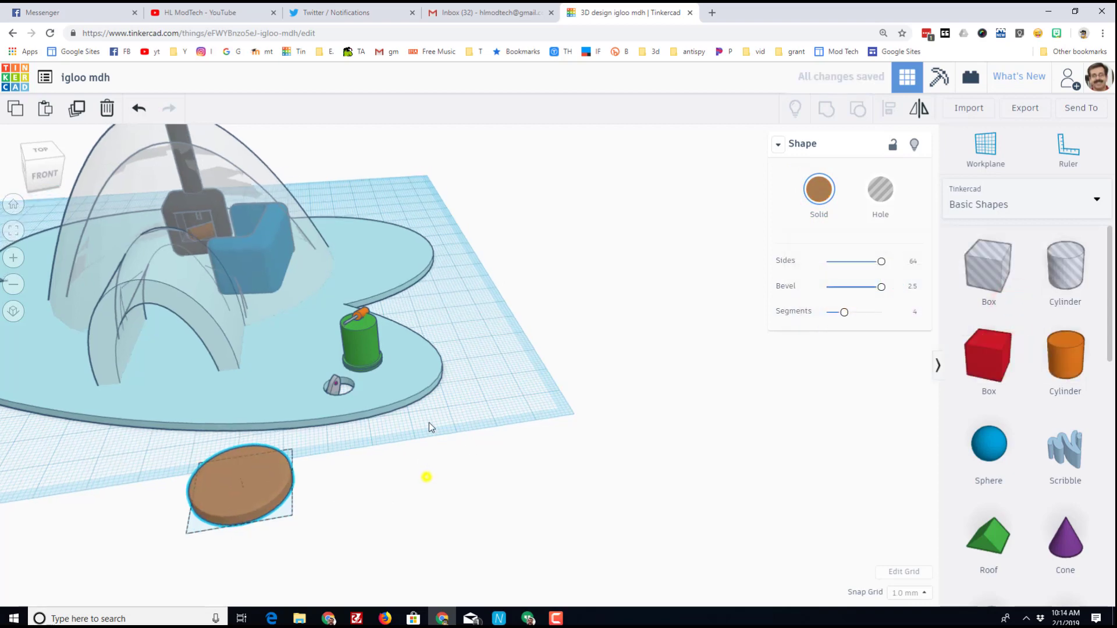
Duplicate the brown disc into a post and select both table parts together.
key(ctrl+d)
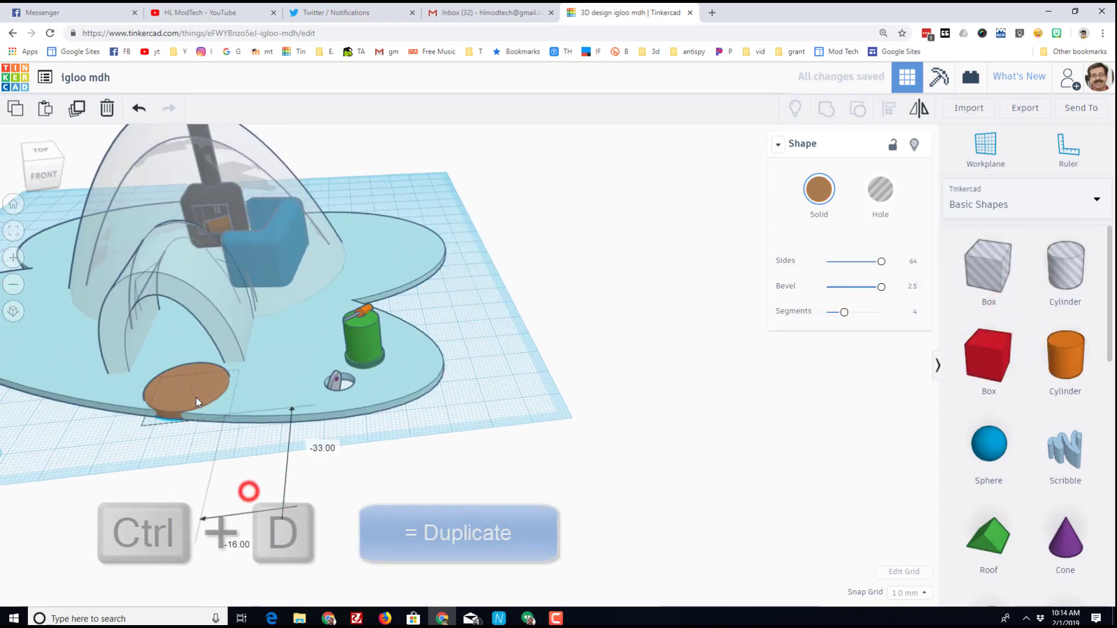
key(ctrl+d)
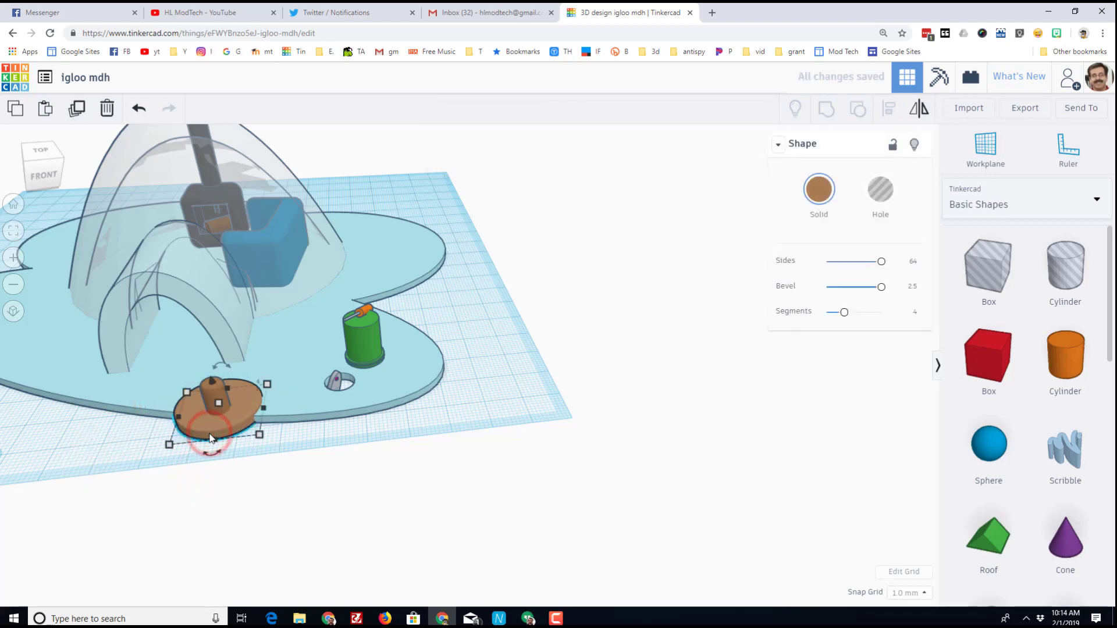
click(211, 399)
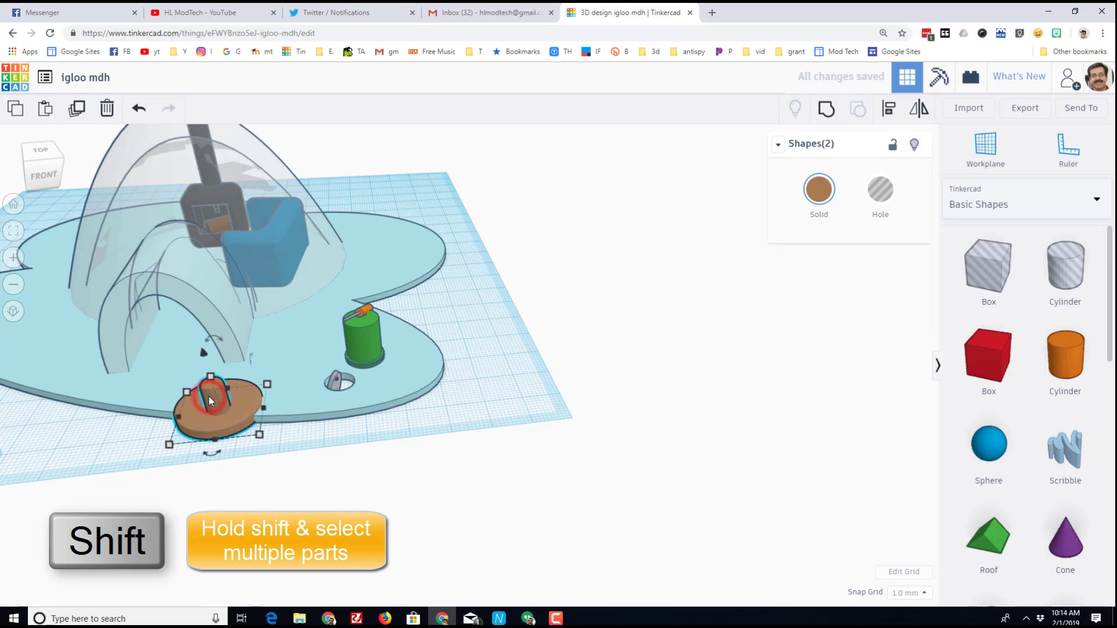
click(887, 109)
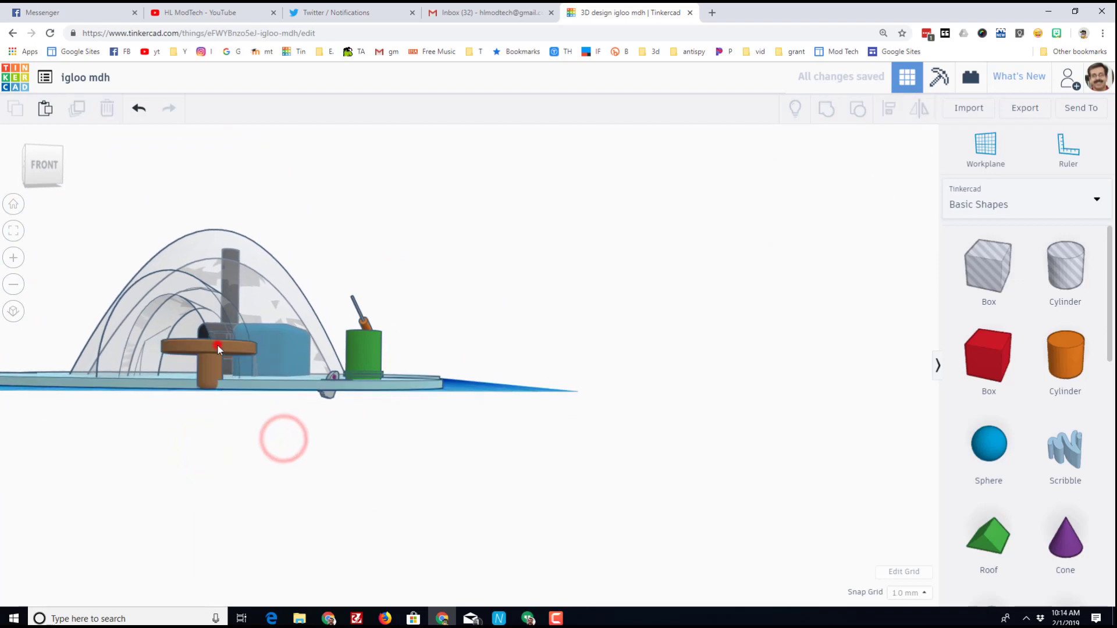
Centre the post under the tabletop and group them into one table inside the igloo.
click(208, 347)
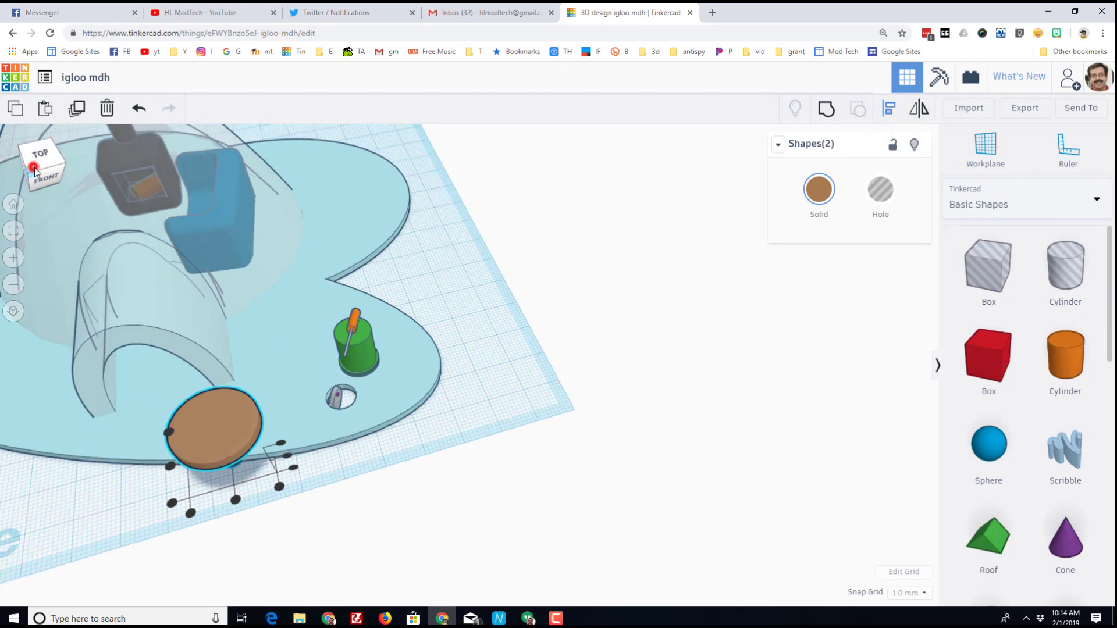
click(238, 499)
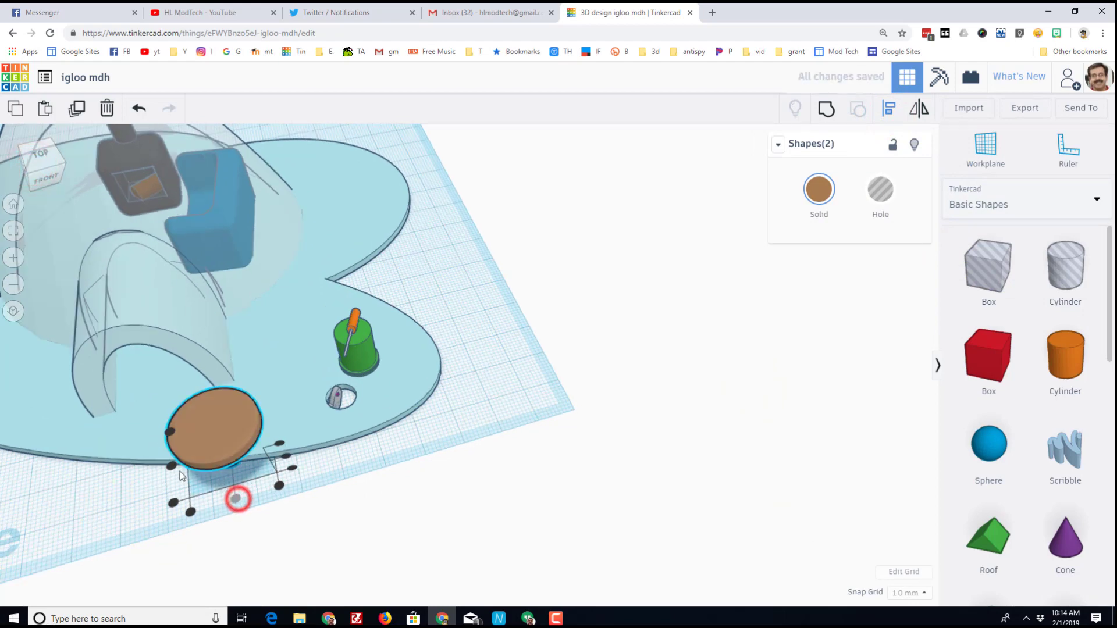
mouse_move(827, 108)
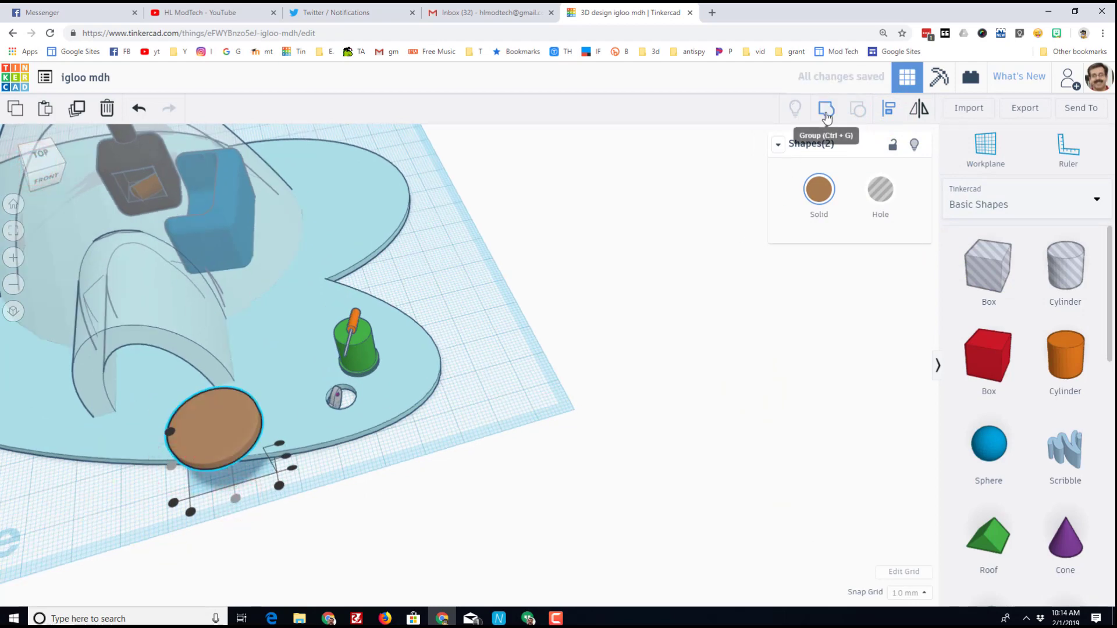
click(826, 108)
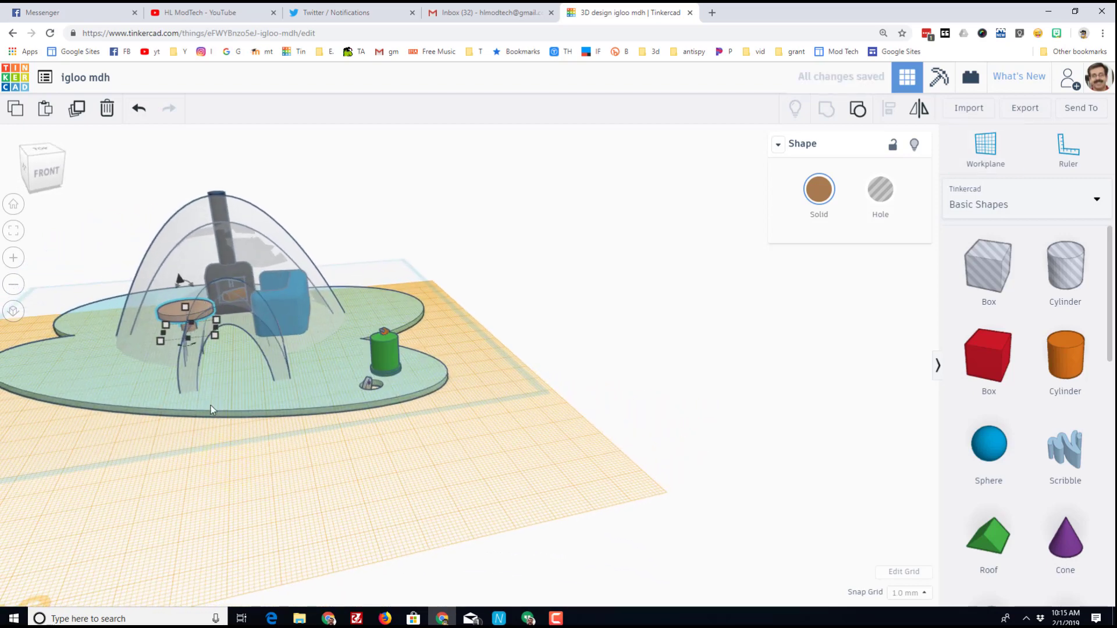
Drop the blue armchair onto the igloo floor and deselect it.
key(d)
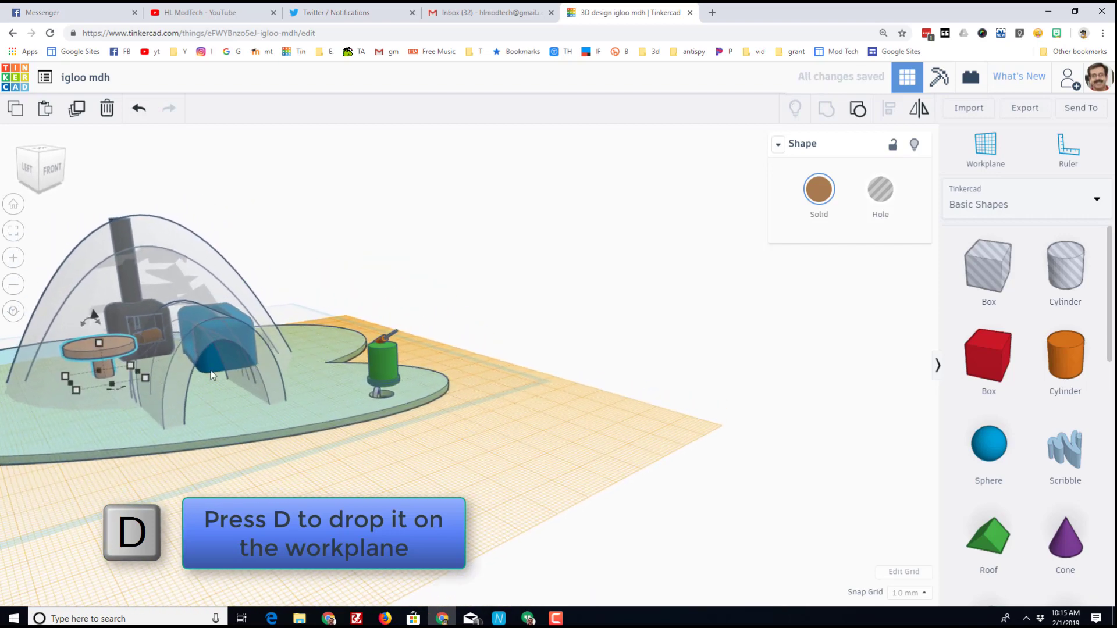
key(d)
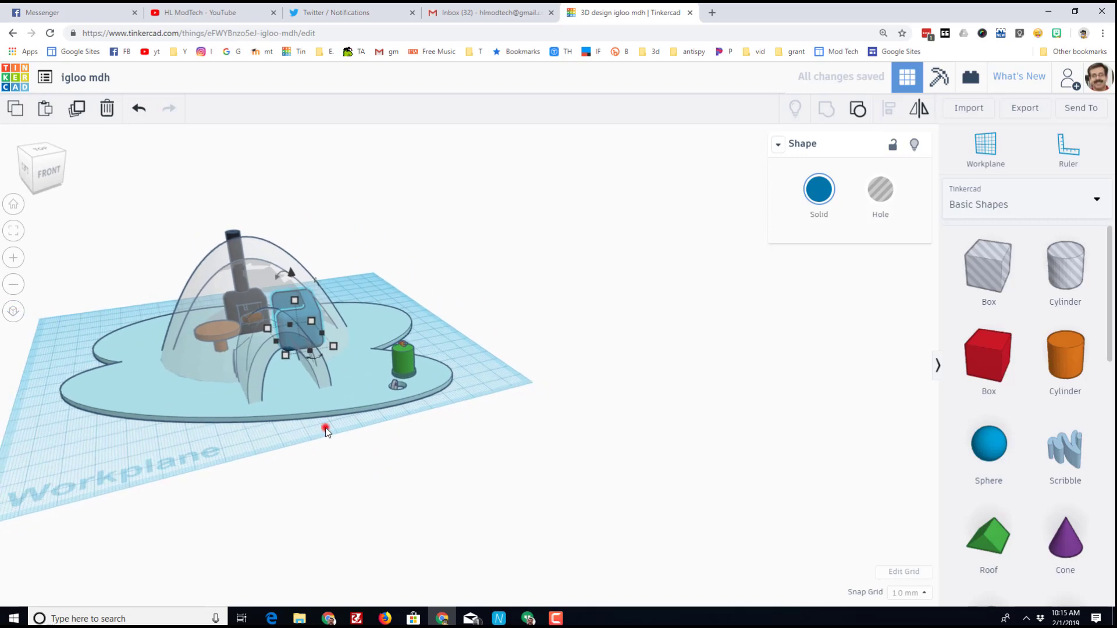
click(326, 429)
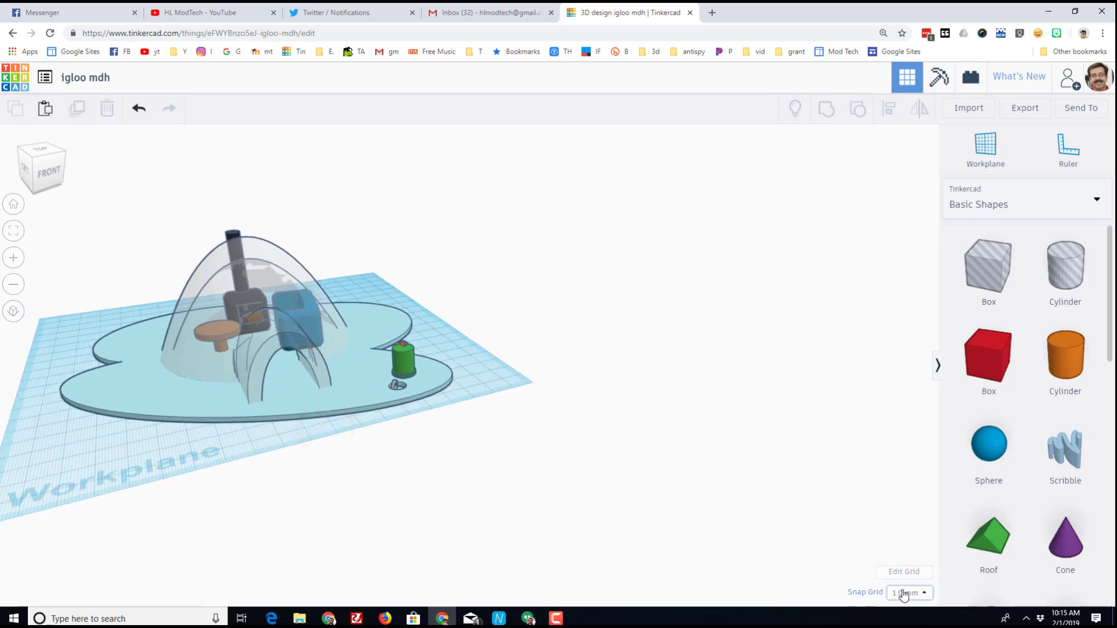
Set the workplane grid to 400 by 400 mm via Edit Grid.
click(903, 572)
text(4)
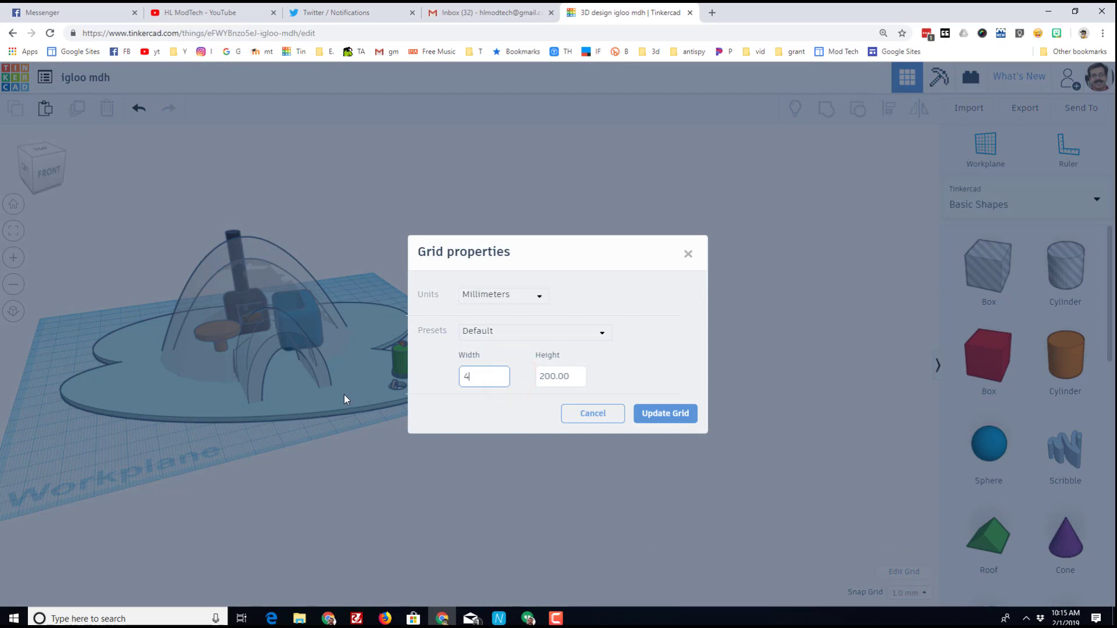
text(00)
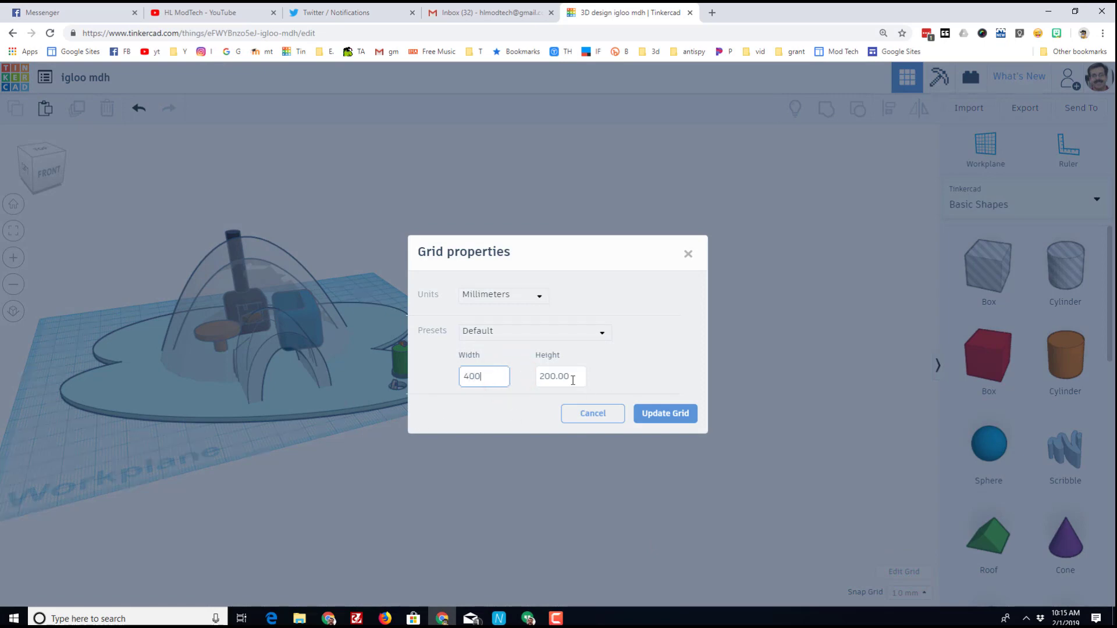
triple_click(560, 376)
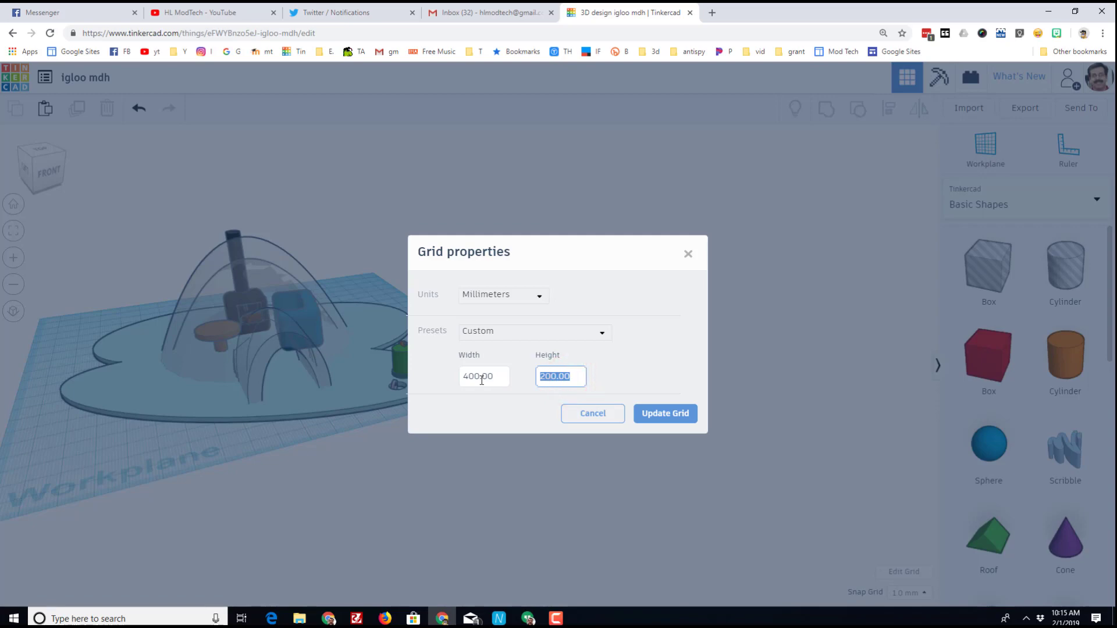
text(400)
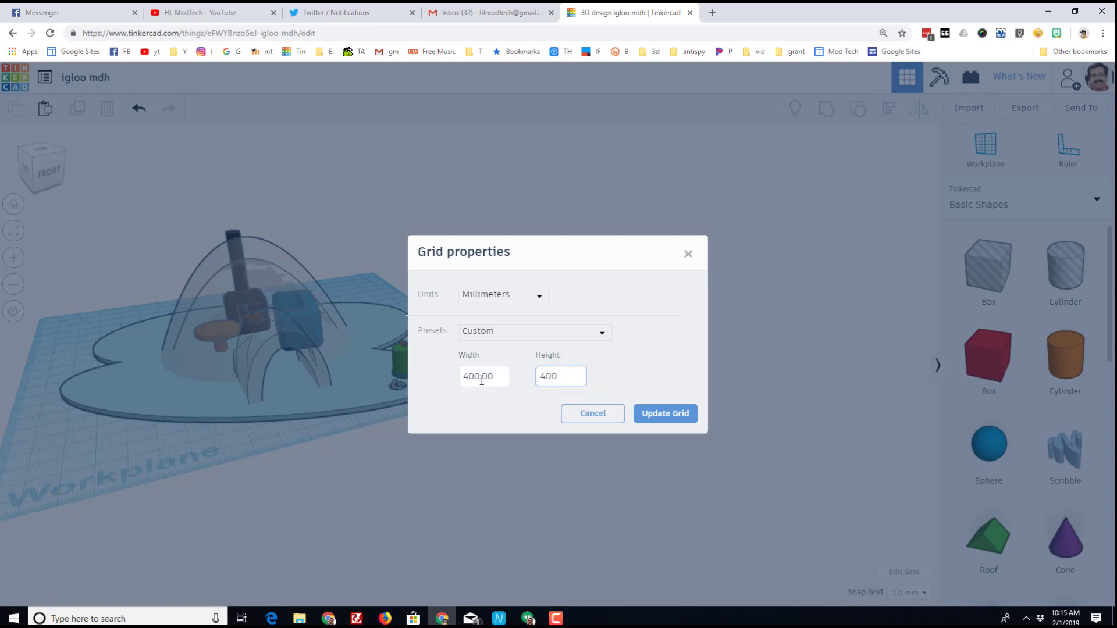
click(663, 413)
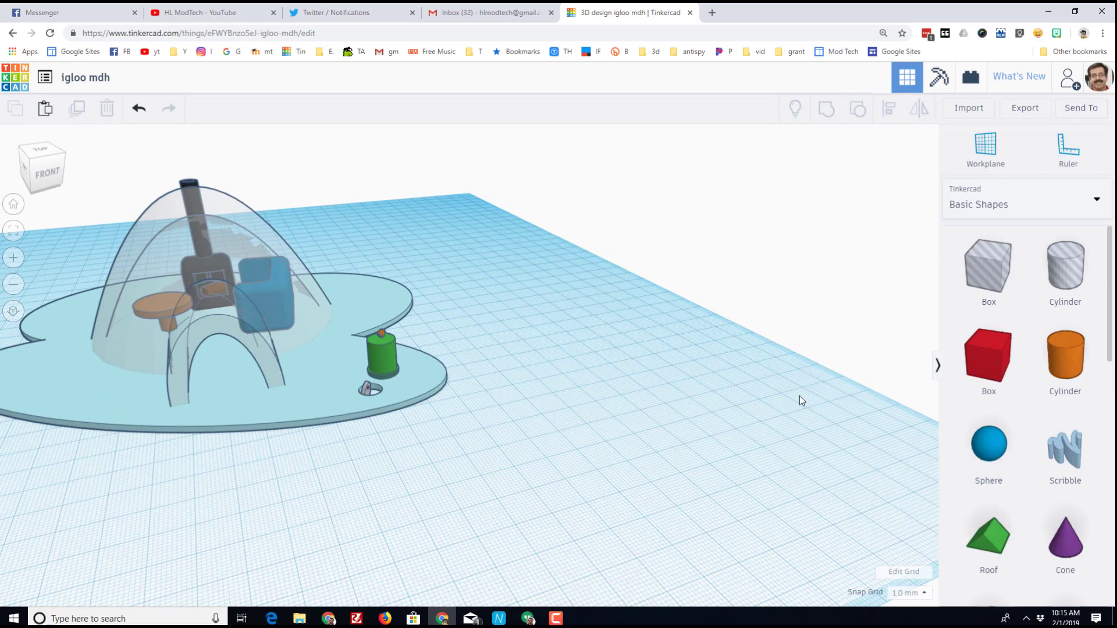
mouse_move(624, 416)
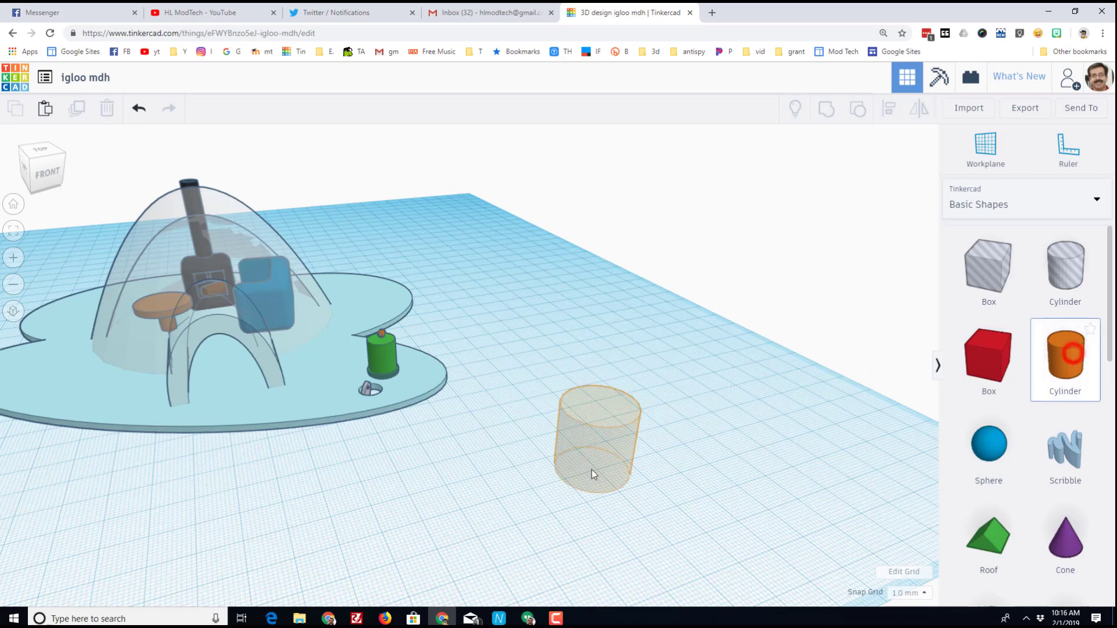
Make a red cylinder post and a box with a rounded roof grouped into one mailbox.
click(595, 443)
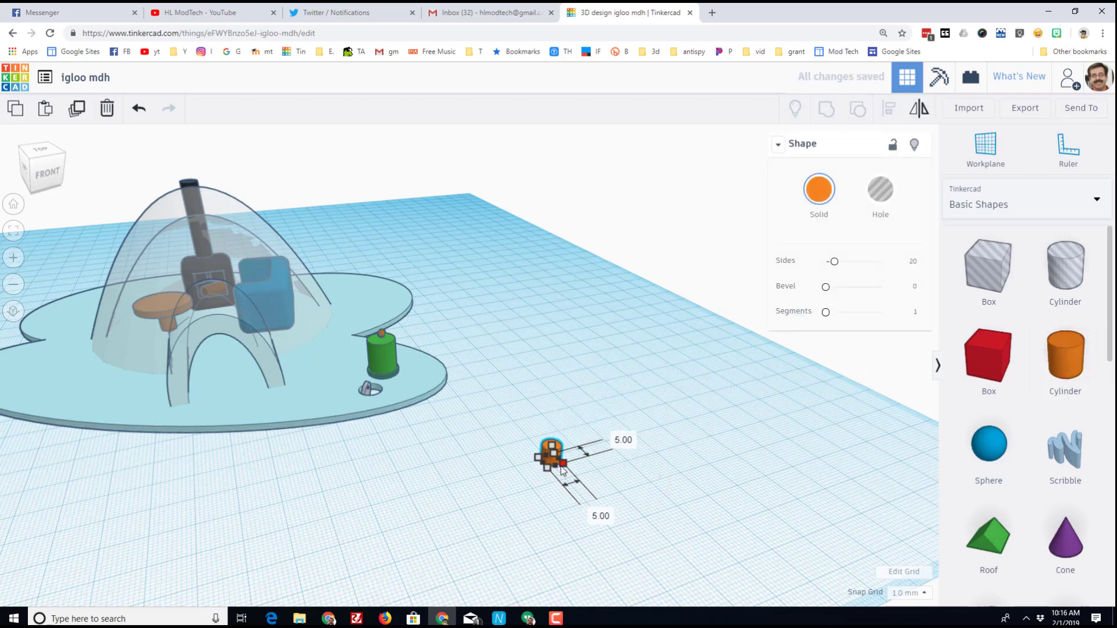
click(551, 455)
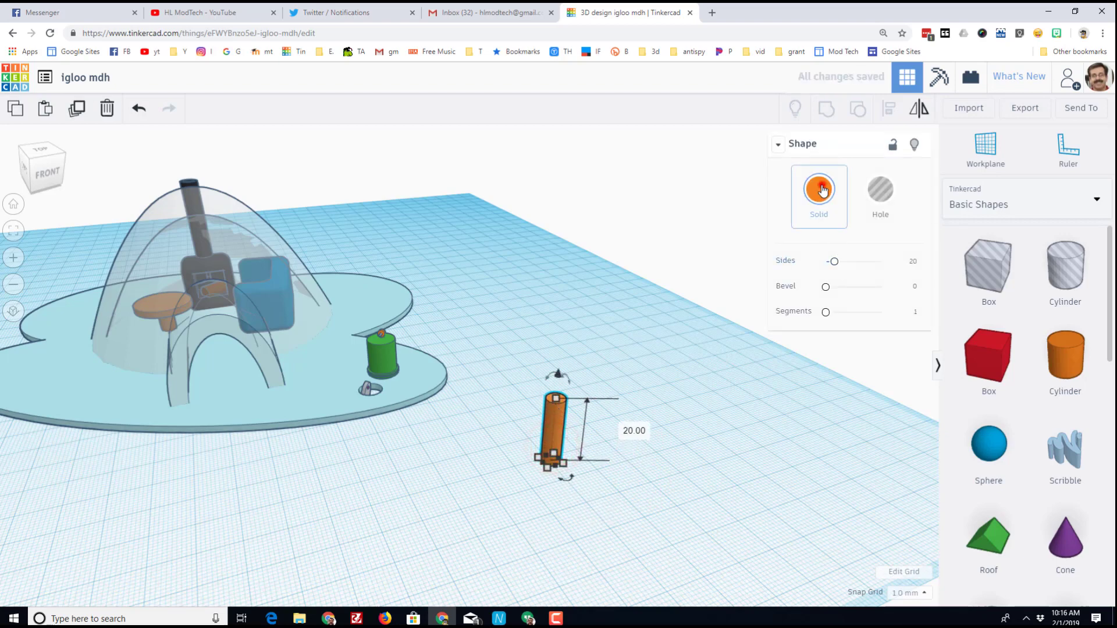
click(818, 190)
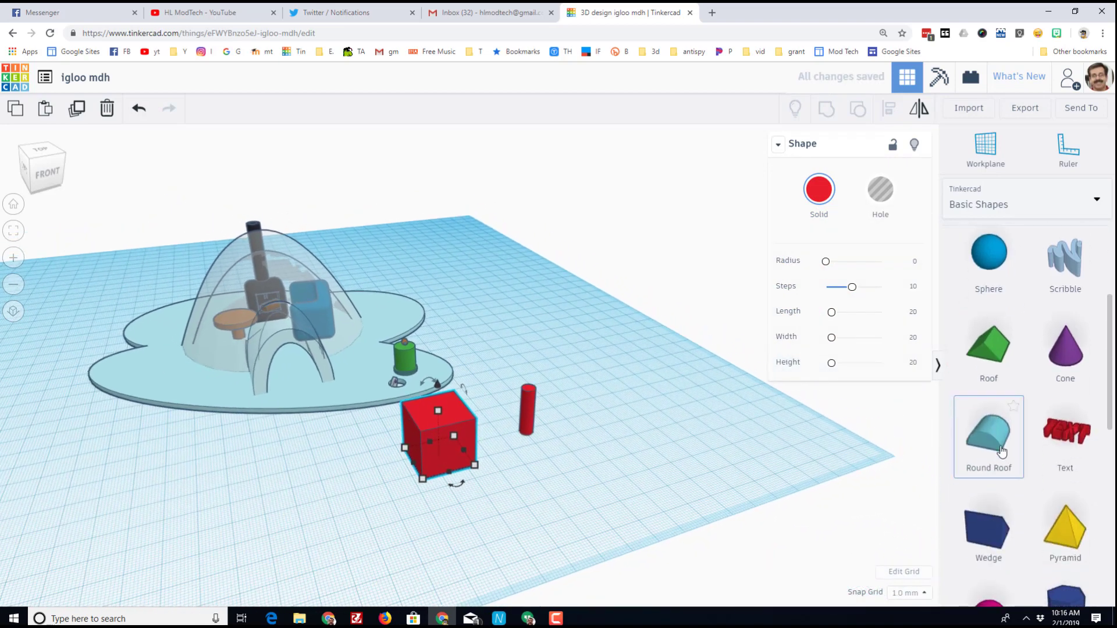
click(986, 147)
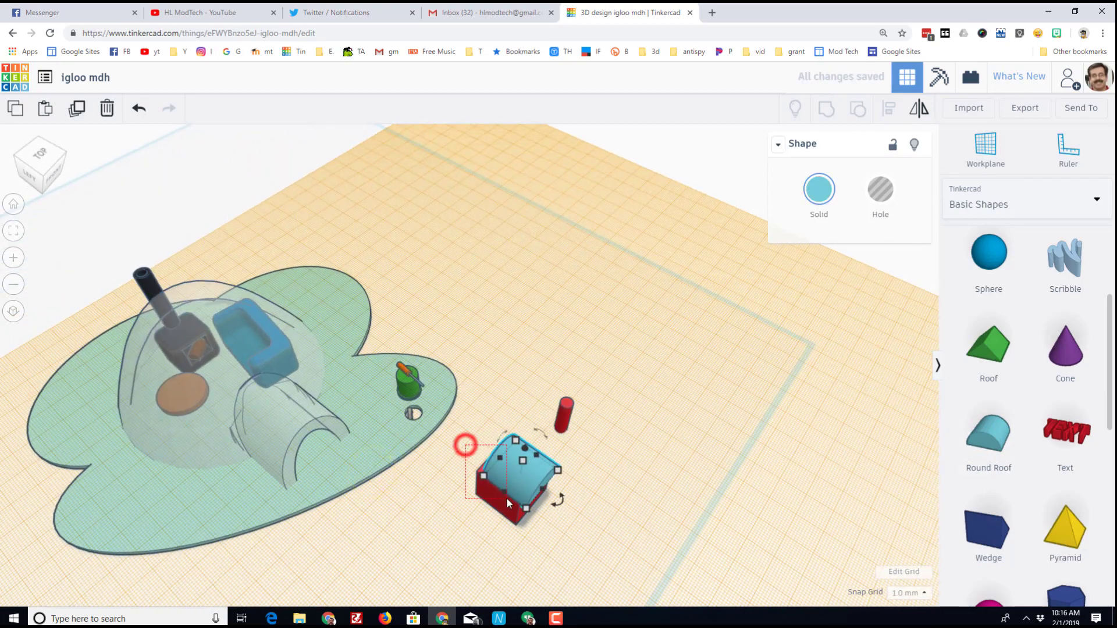
click(888, 109)
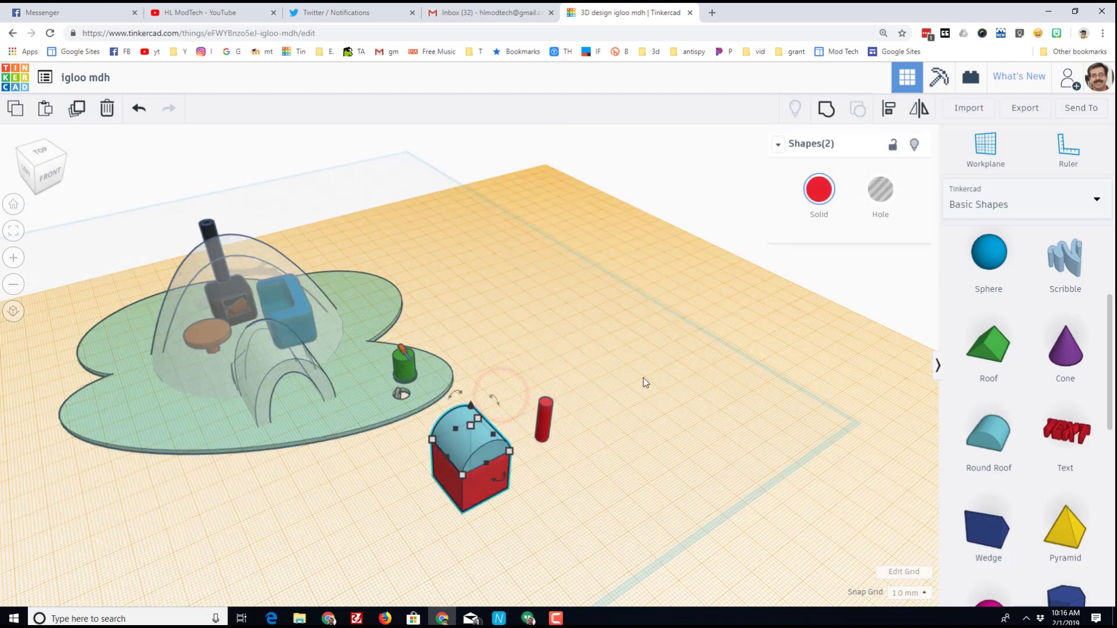
click(825, 108)
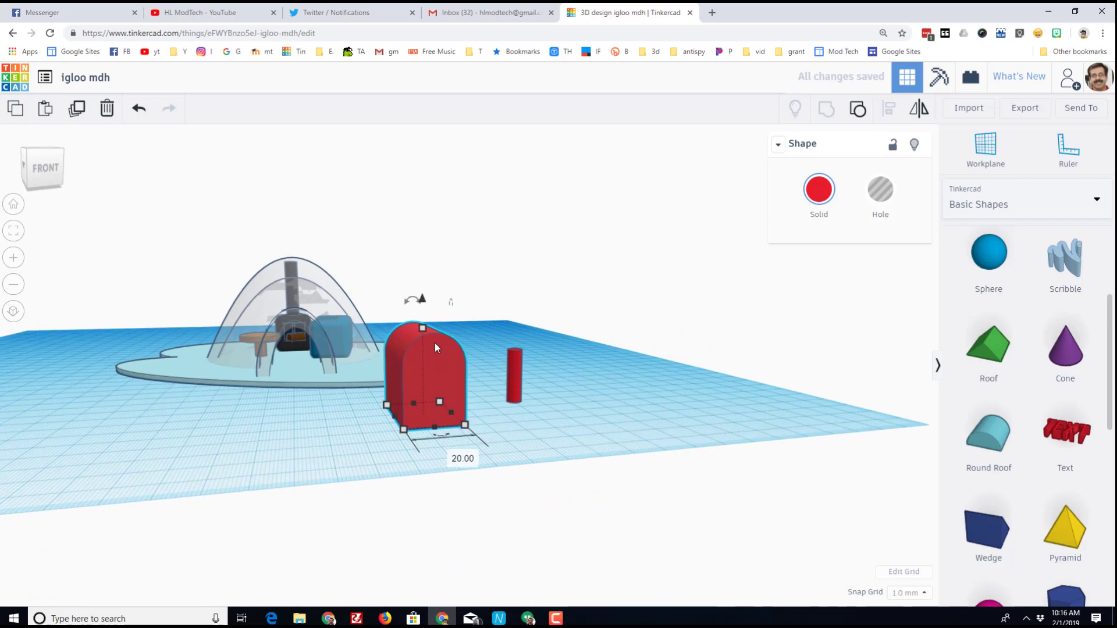
mouse_move(462, 402)
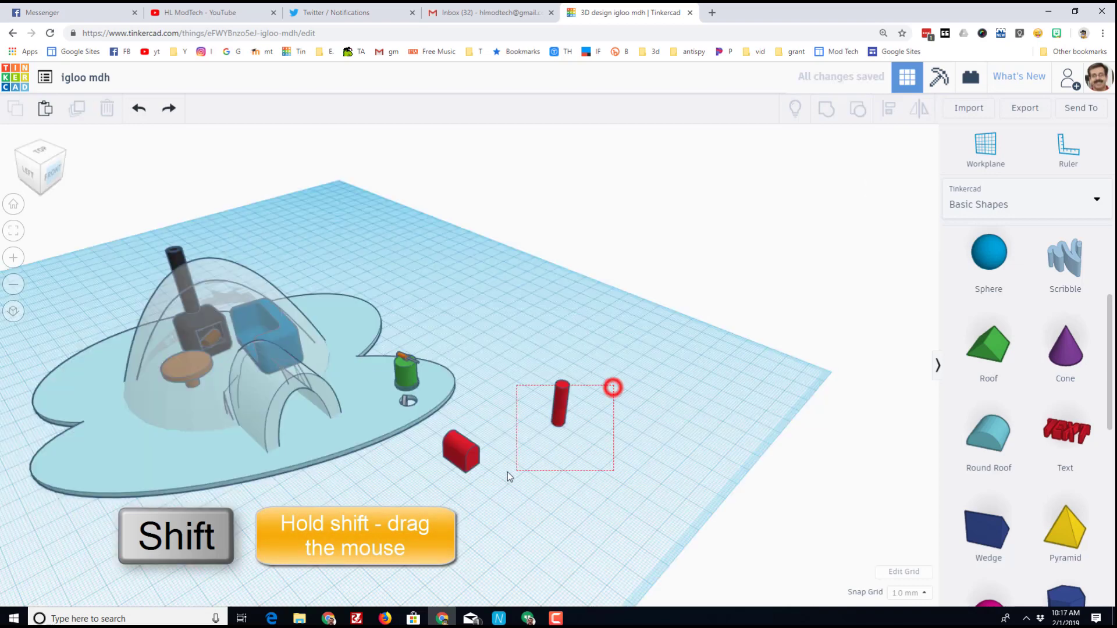
Align the mailbox centred over the post and drop it down onto it.
click(461, 453)
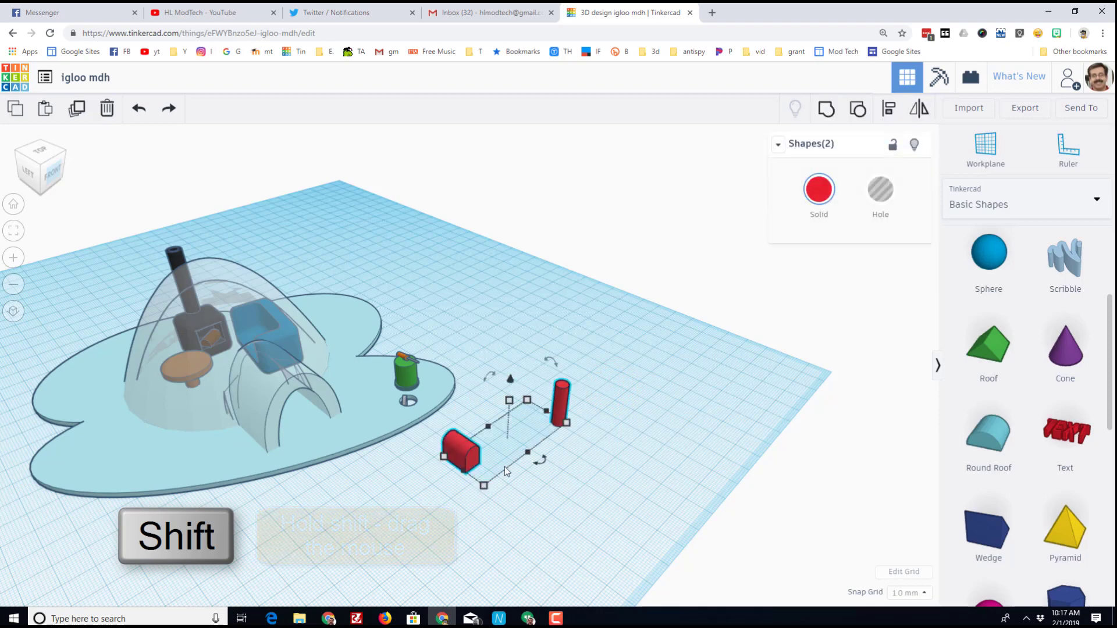
mouse_move(888, 108)
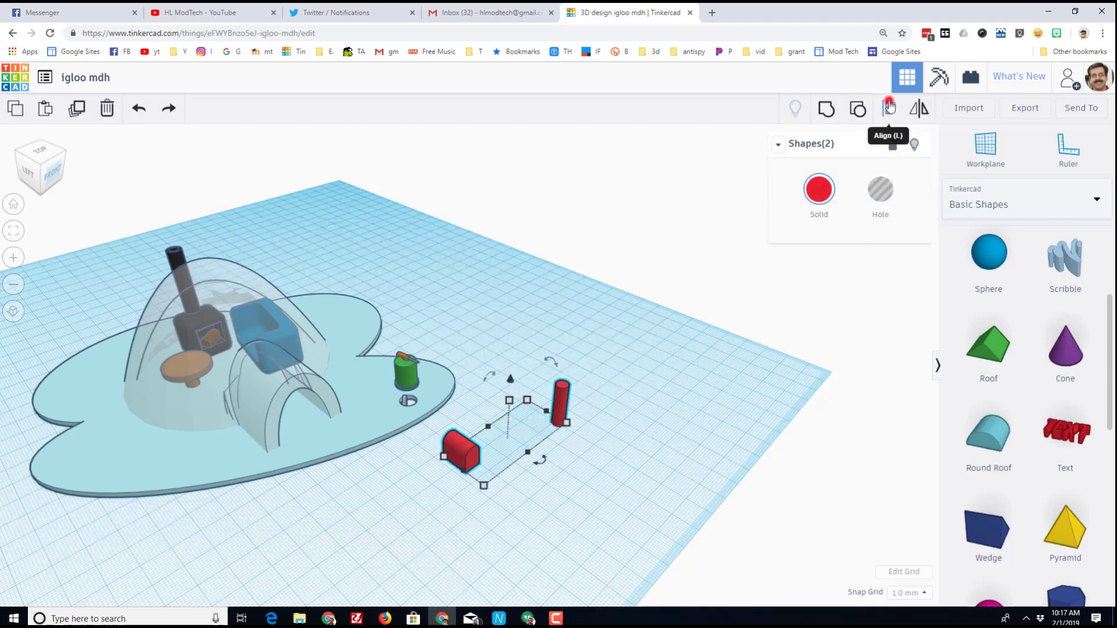
click(888, 108)
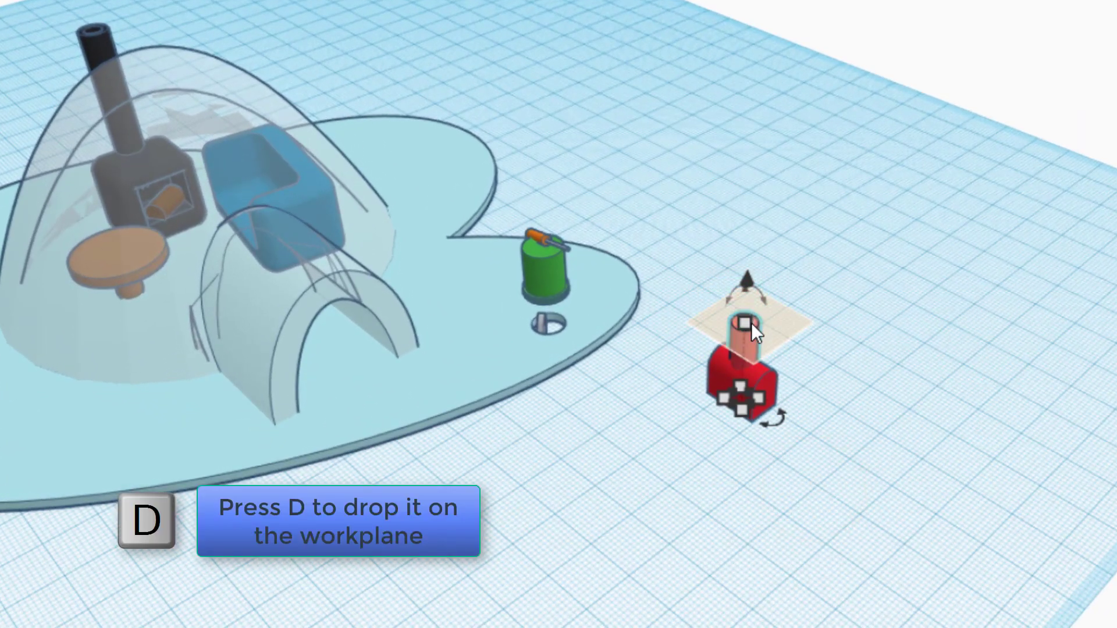
key(d)
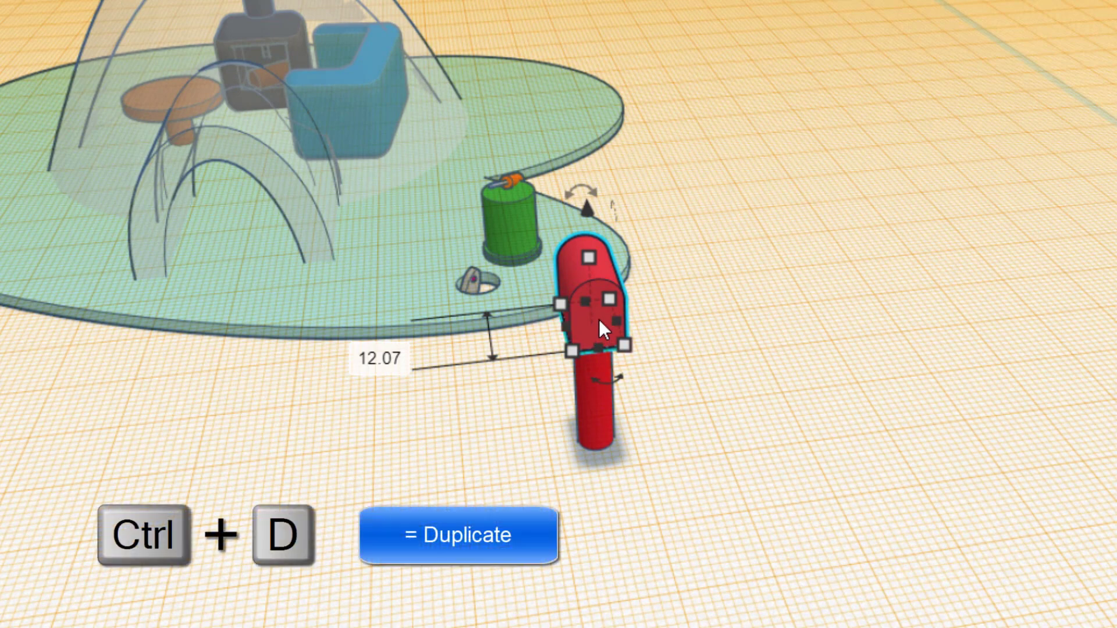
mouse_move(606, 345)
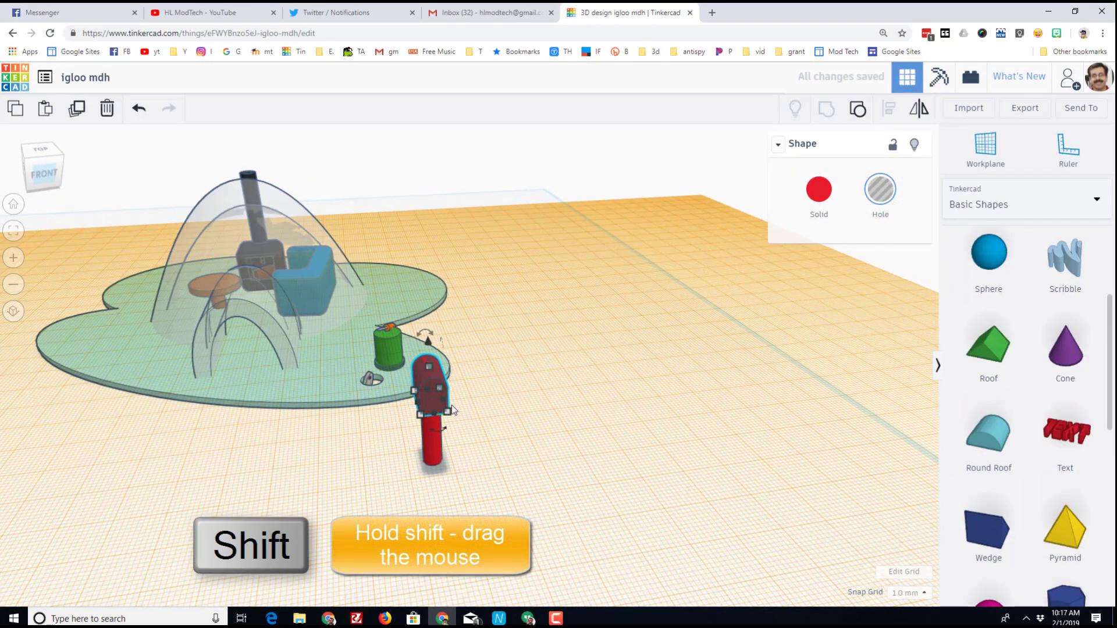
Shrink the hole copy inside the mailbox and group all pieces to hollow its front.
scroll(up, 3)
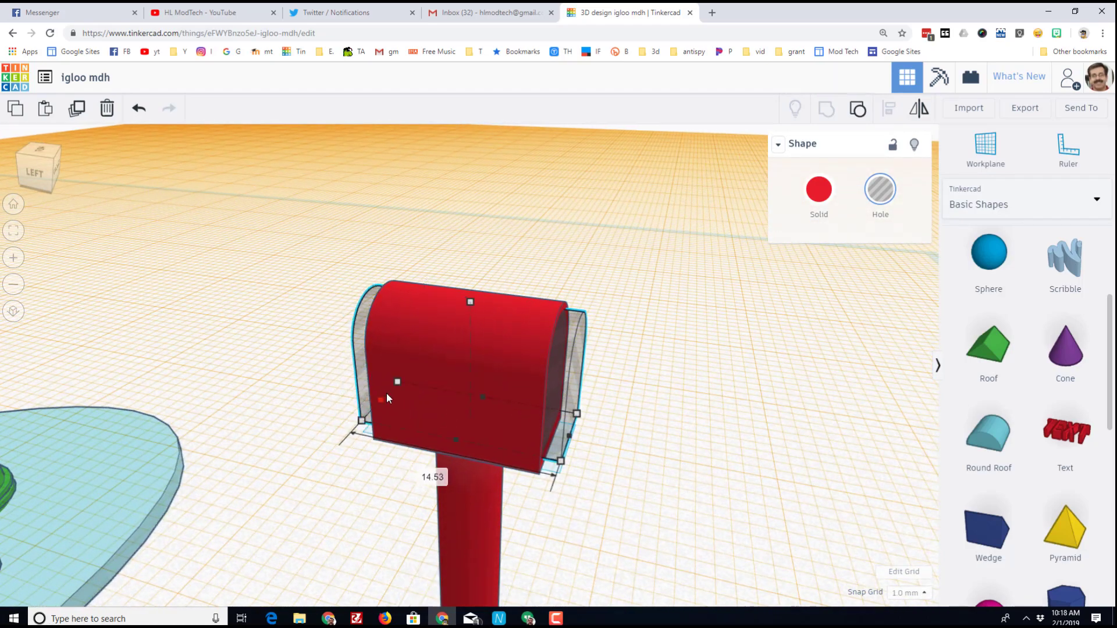
click(631, 463)
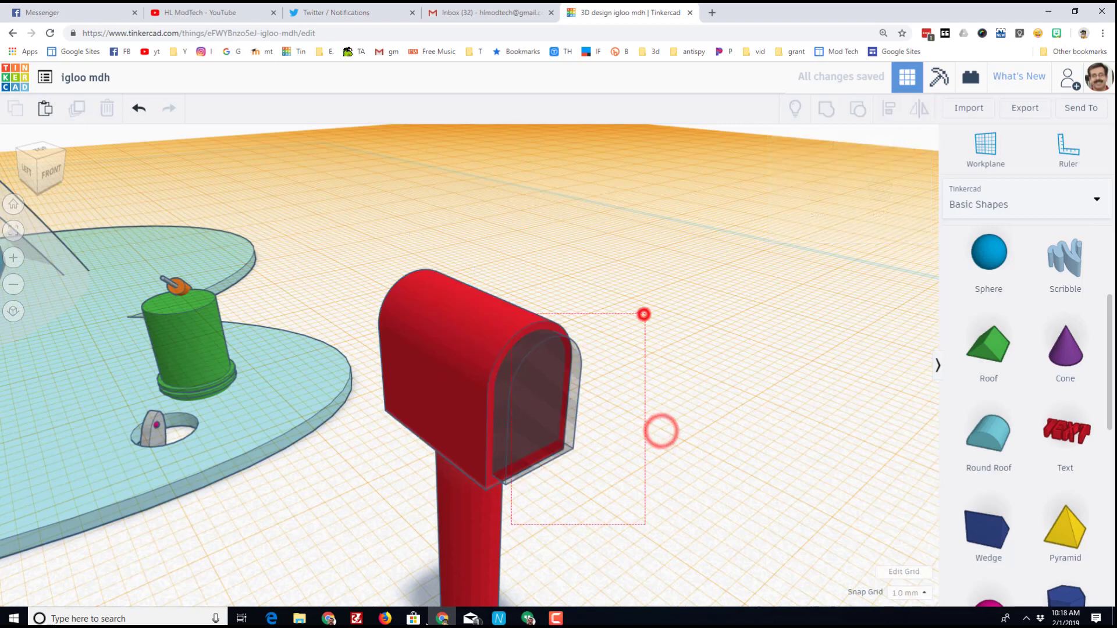
click(456, 385)
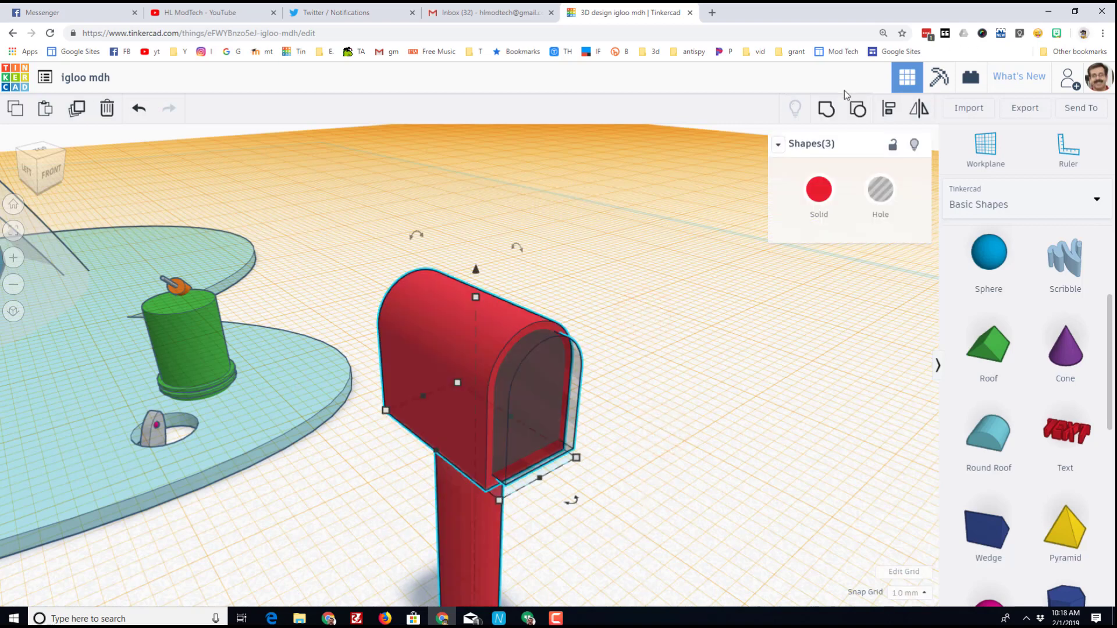
click(826, 108)
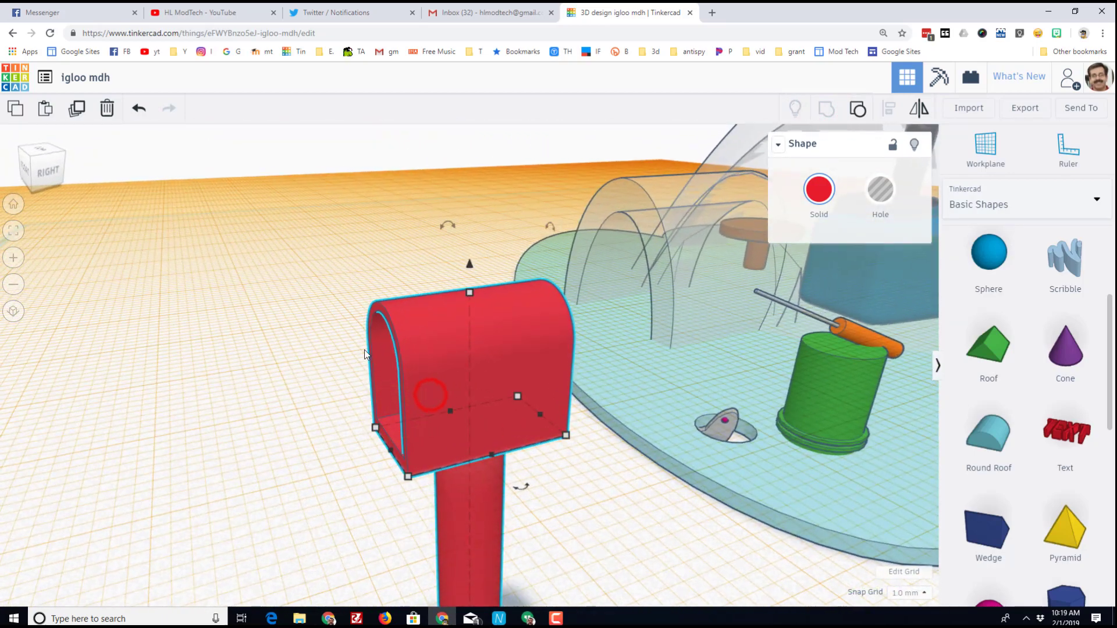
mouse_move(857, 108)
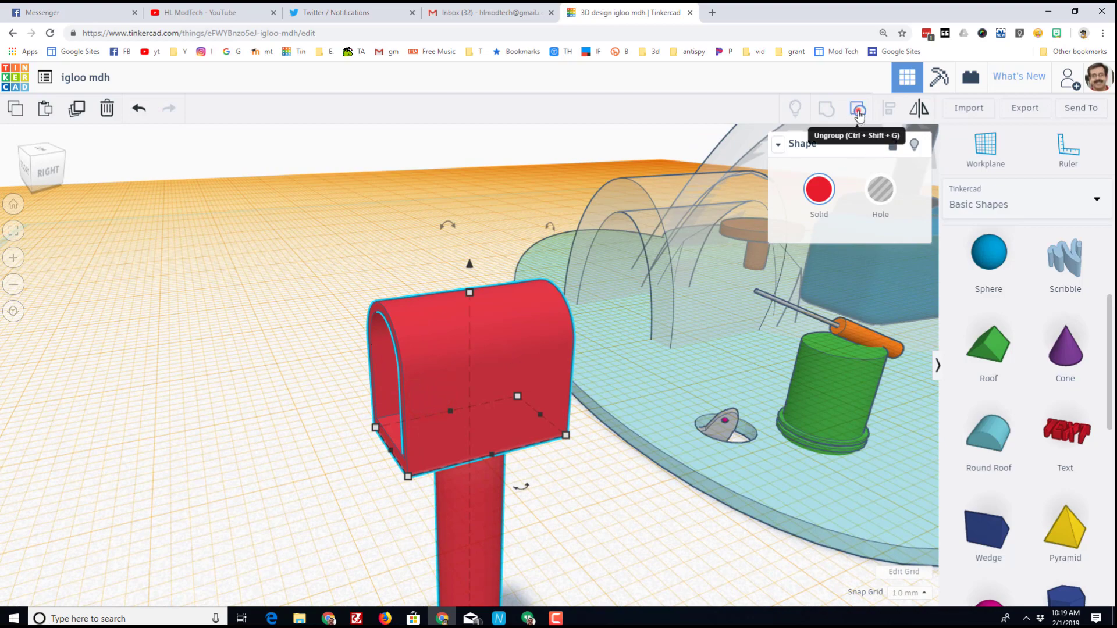
Ungroup the mailbox, then recolour the hollow body and the post (post brown).
click(858, 109)
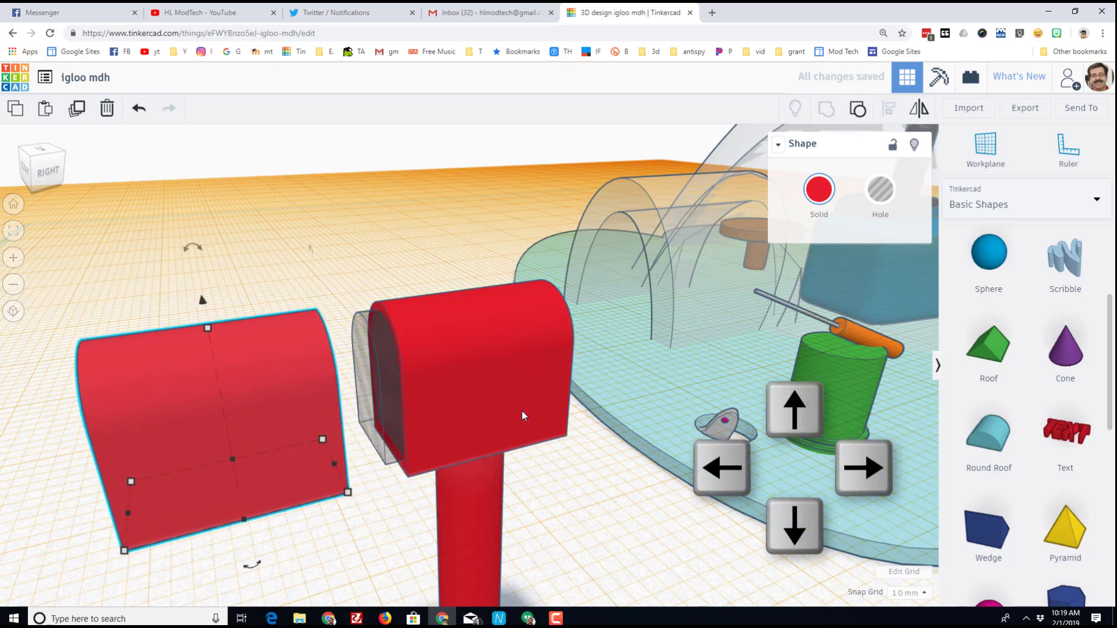
click(530, 392)
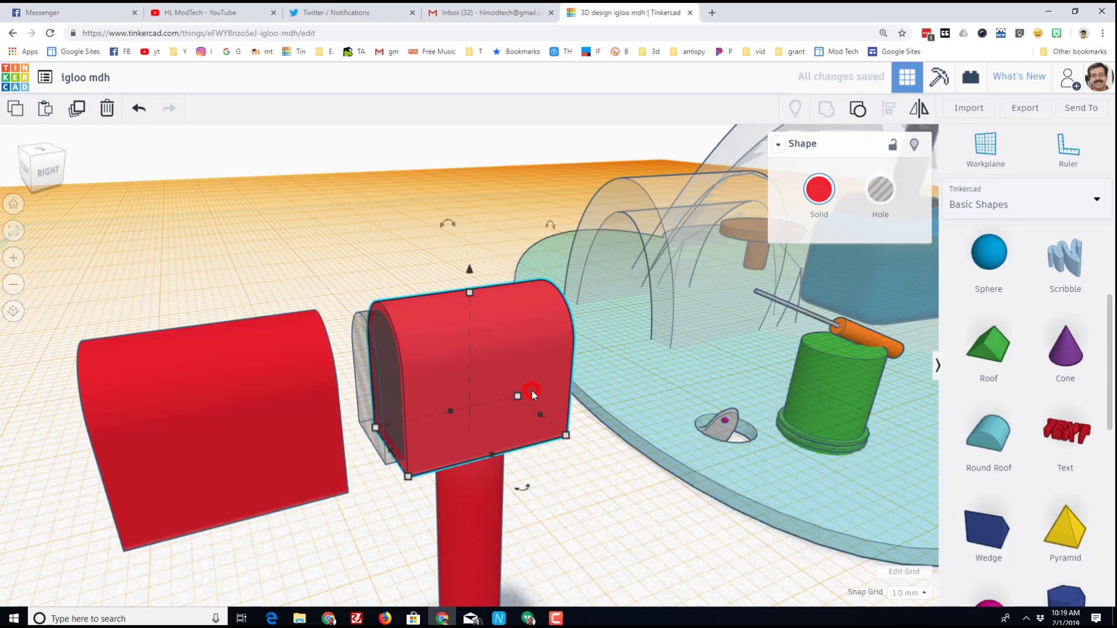
click(818, 190)
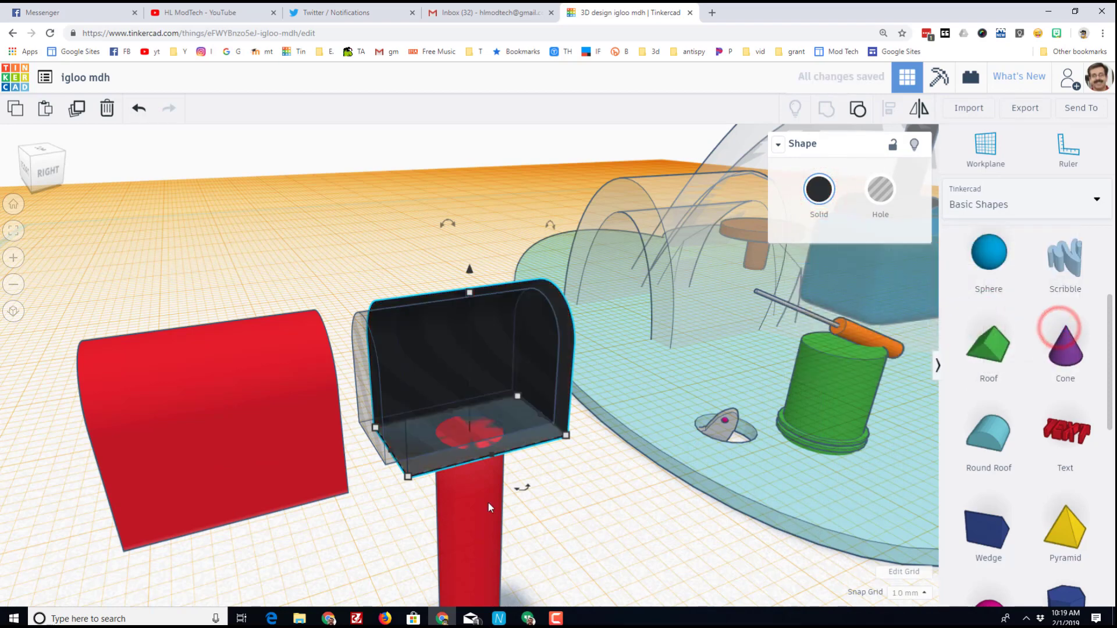
click(818, 189)
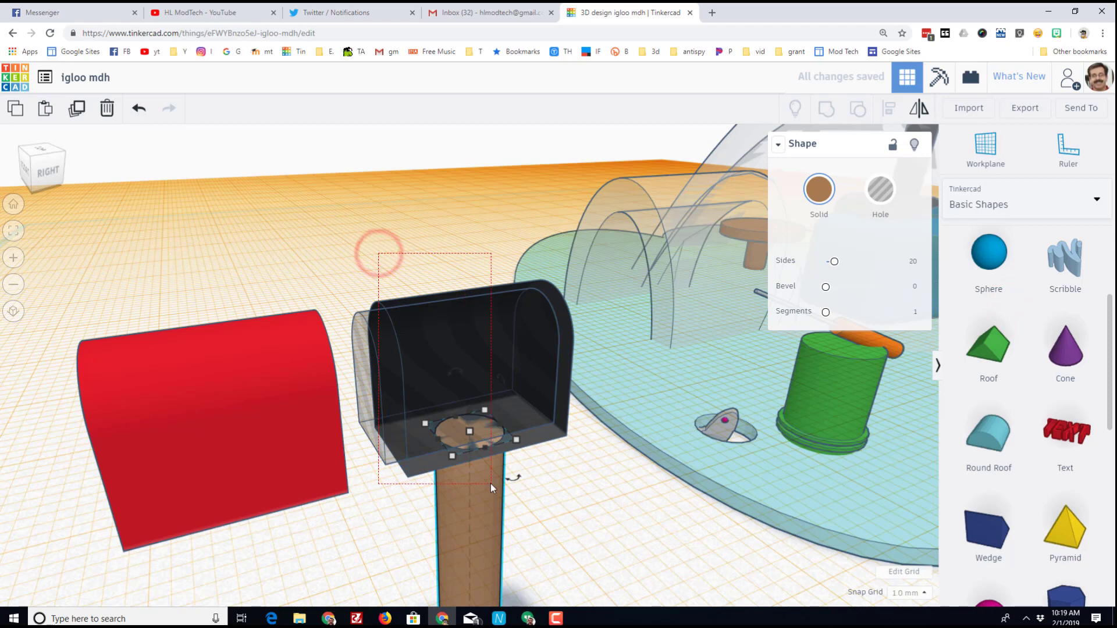
Group the mailbox shell with its cutting holes into one hollow shell and colour it black.
click(826, 108)
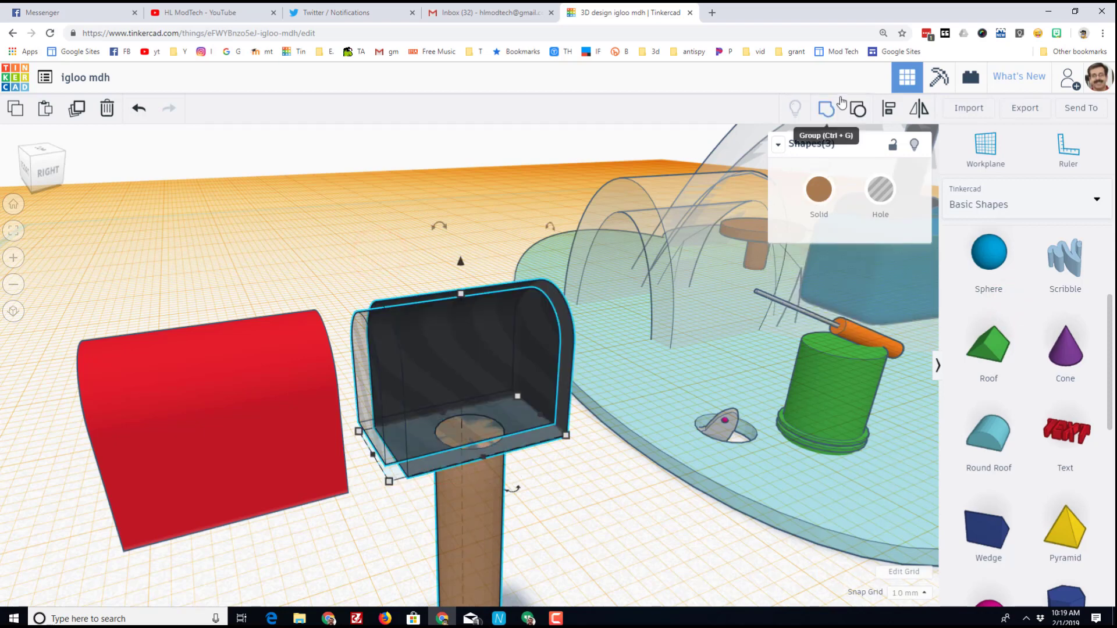
click(826, 109)
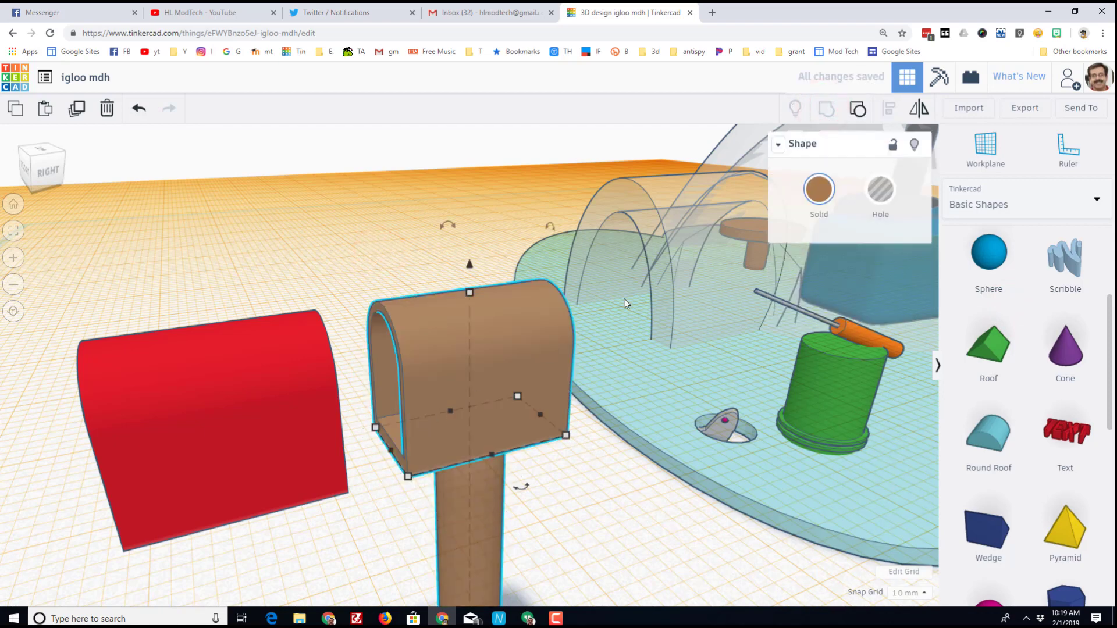
click(818, 190)
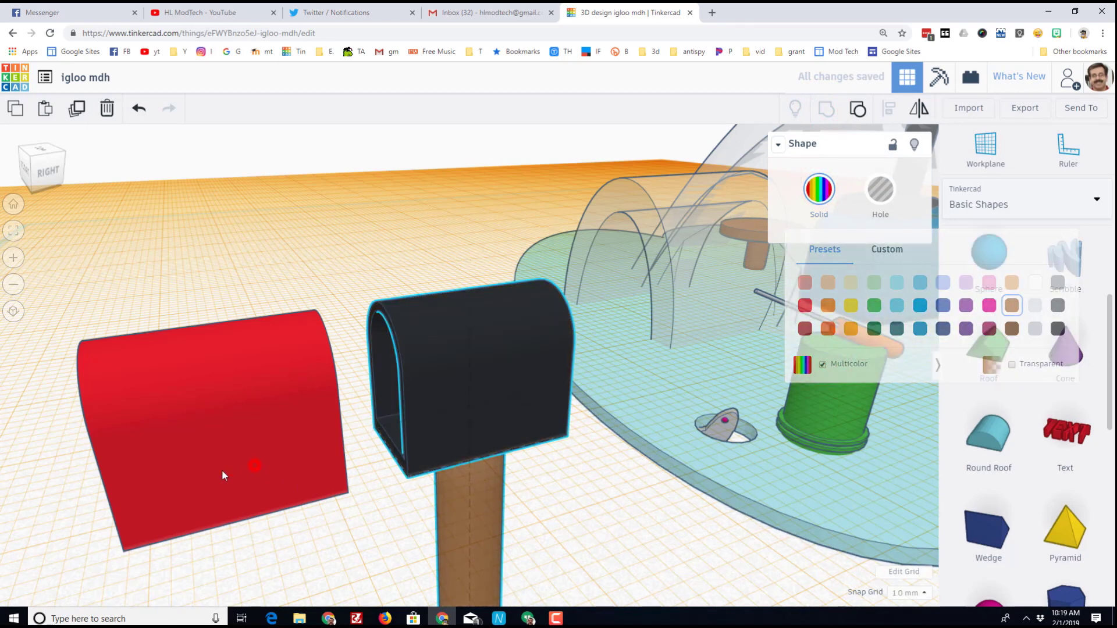
Place the thin curved red piece as an open door at the mailbox front and group it with the body.
click(223, 475)
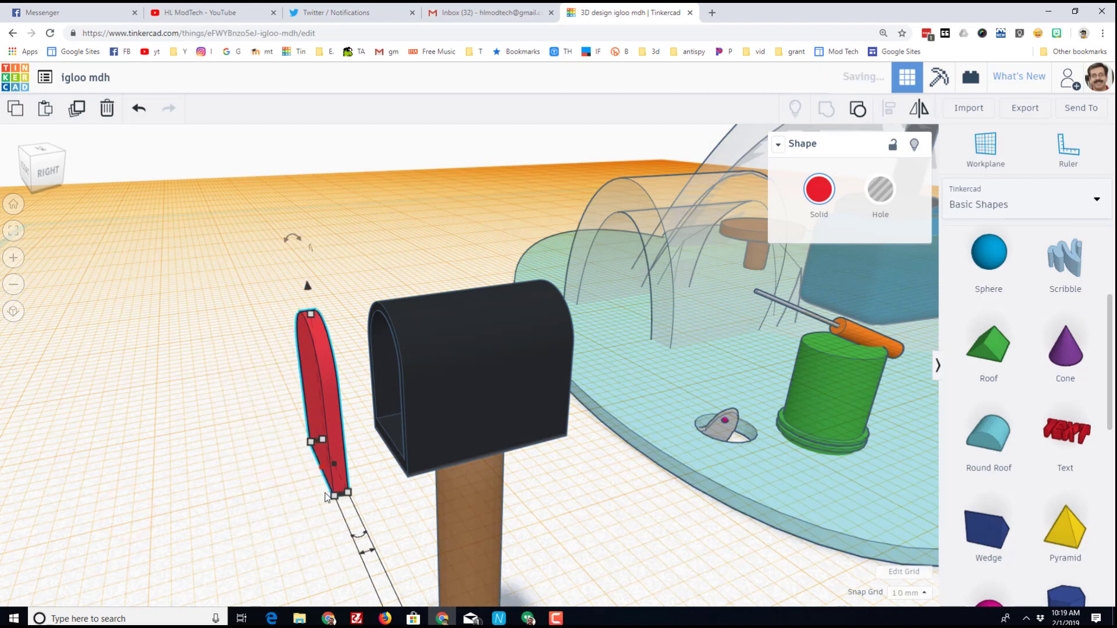
click(818, 190)
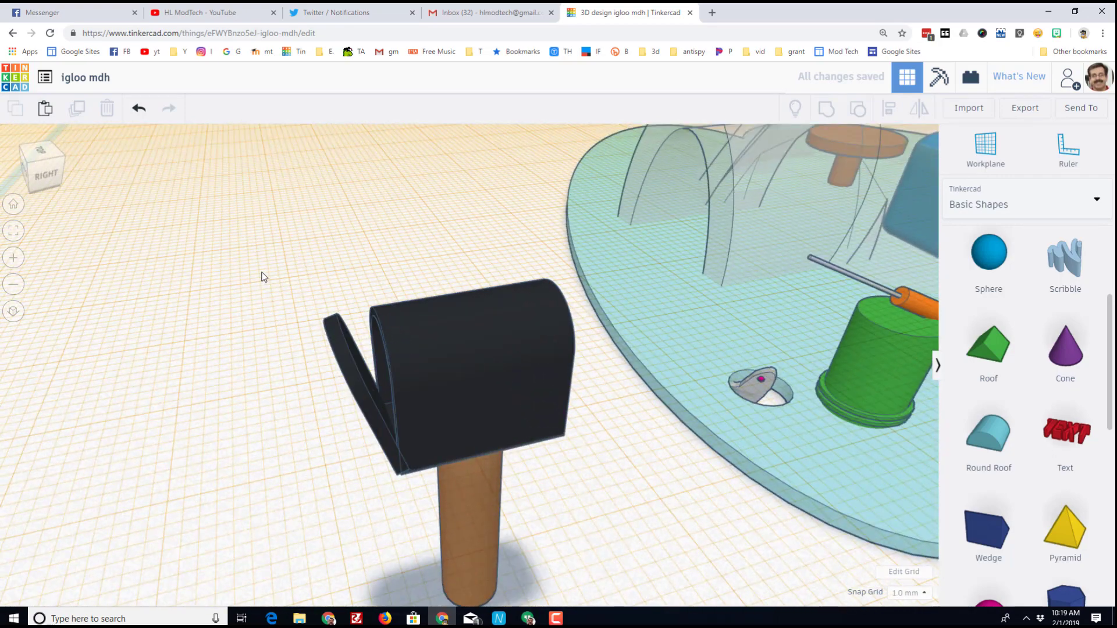
click(456, 357)
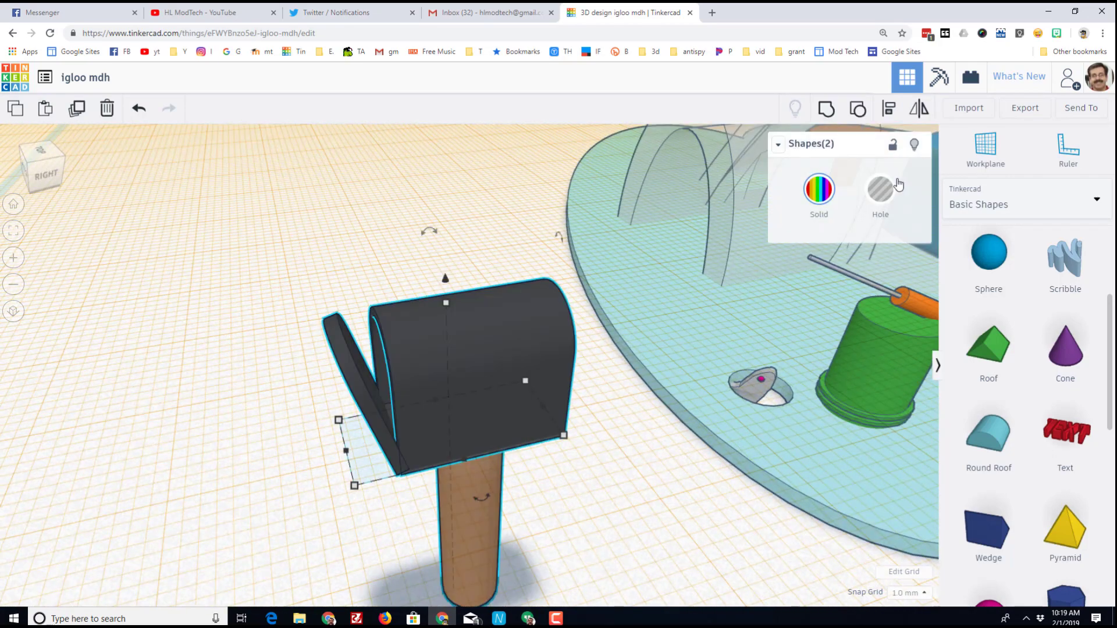
mouse_move(827, 108)
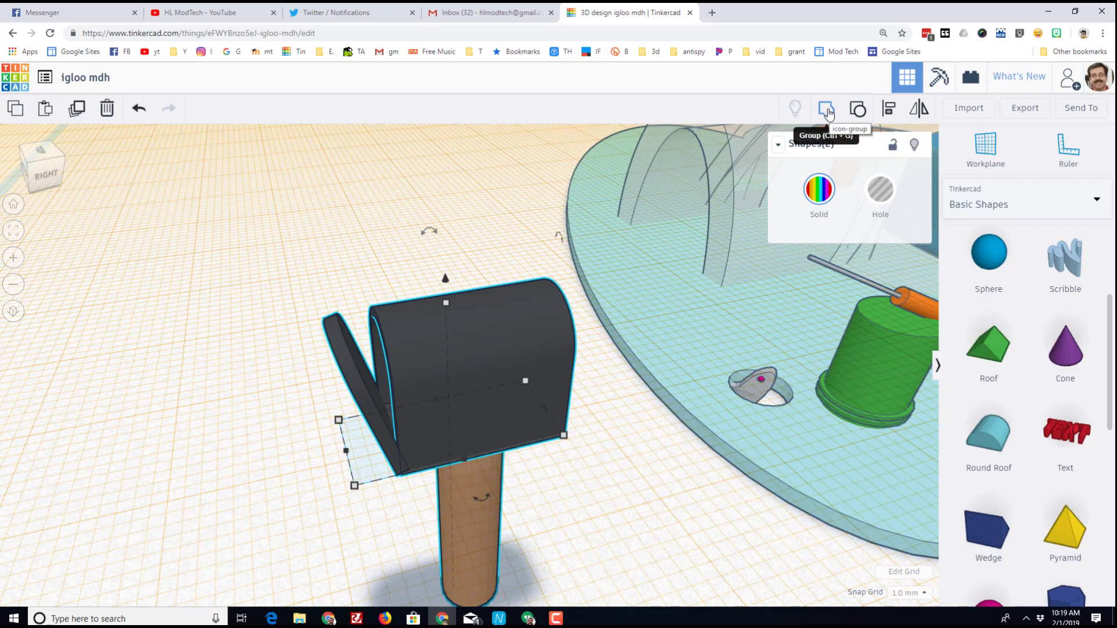
click(826, 109)
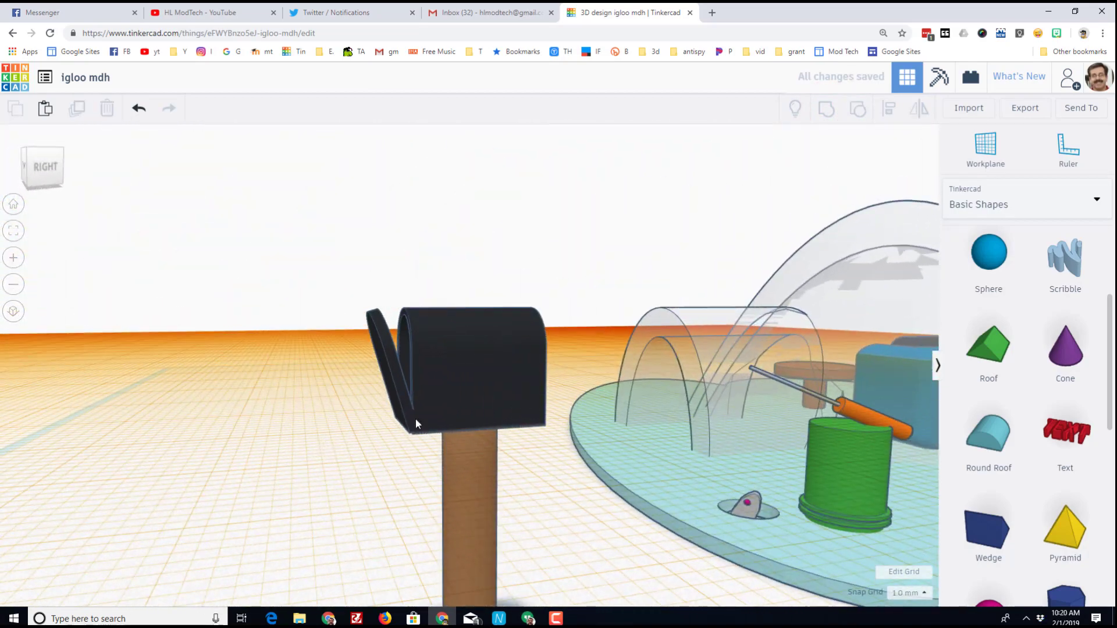
Duplicate the red box, offset the copy as a hole and group to cut a flag shape from it.
click(456, 370)
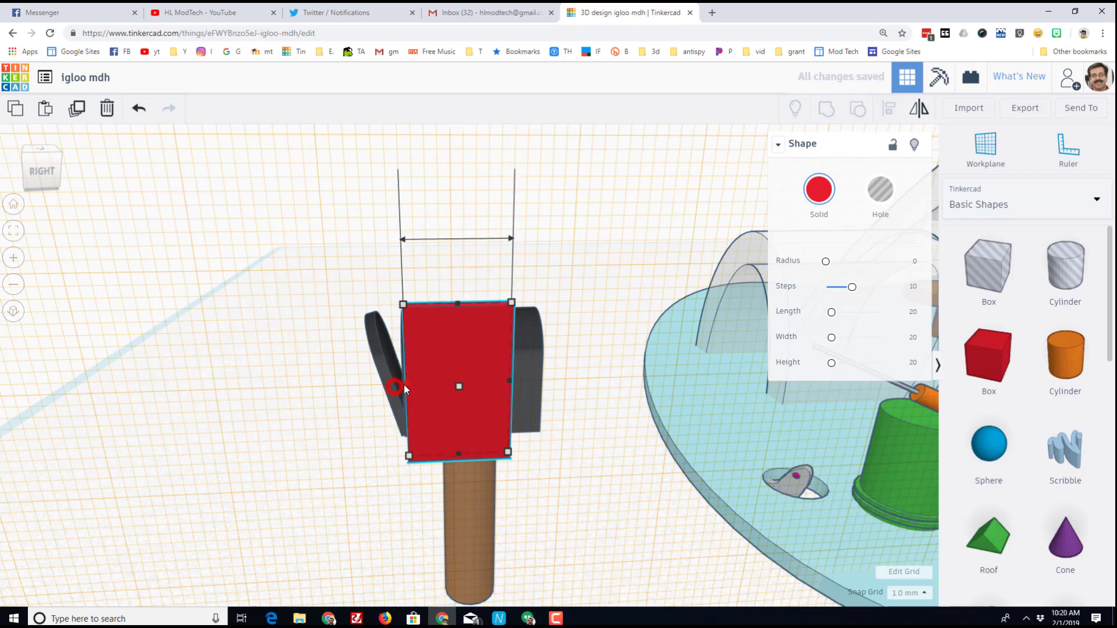
key(ctrl+d)
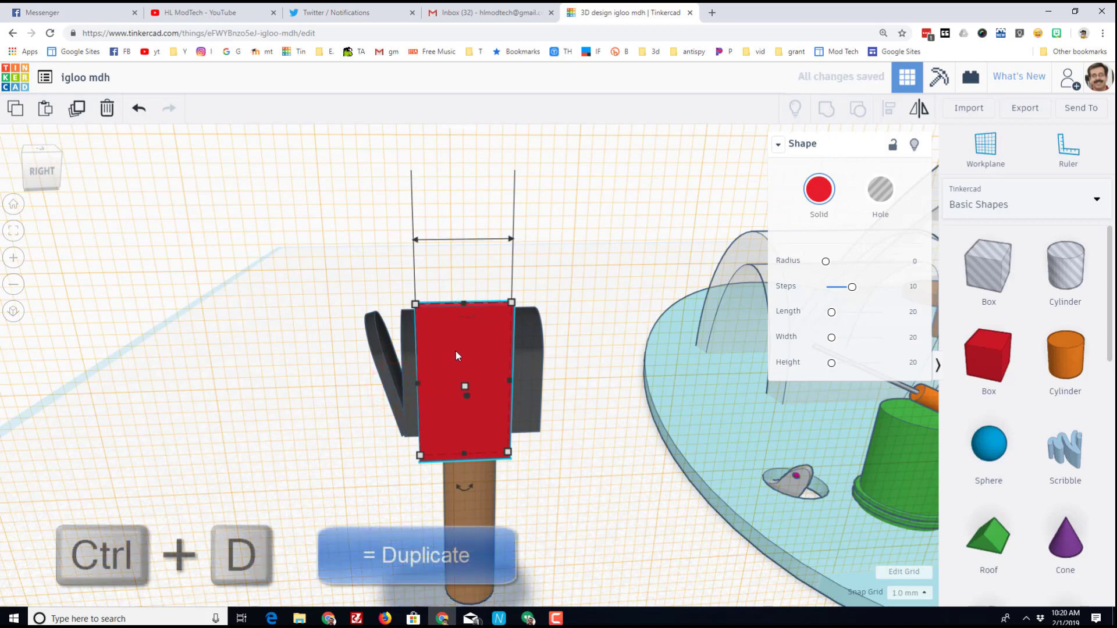
key(ctrl+d)
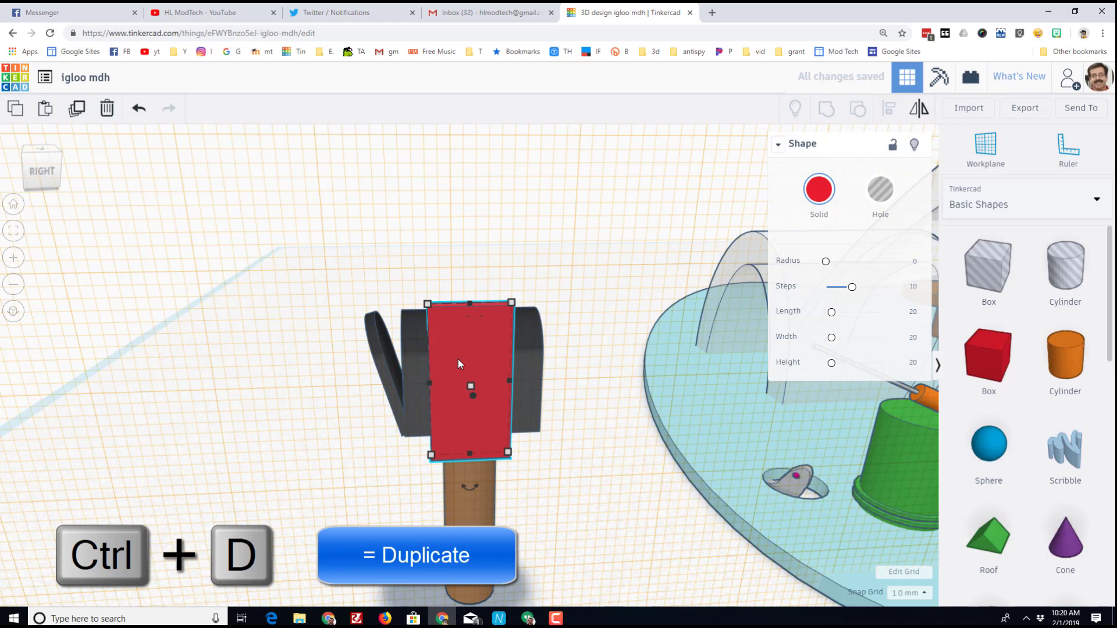
key(ctrl+d)
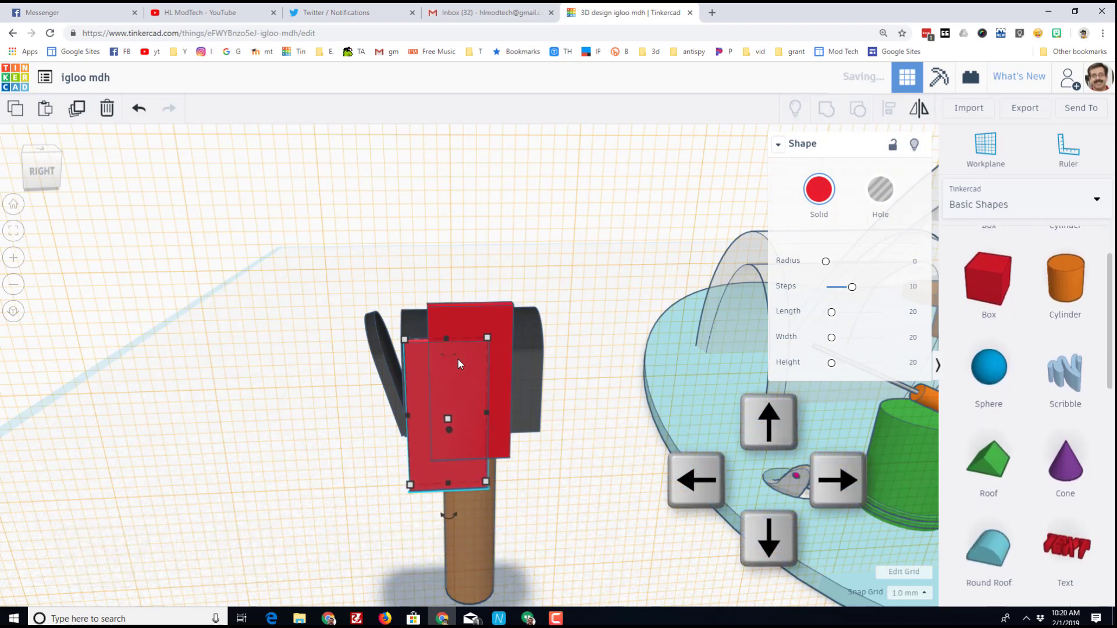
click(880, 190)
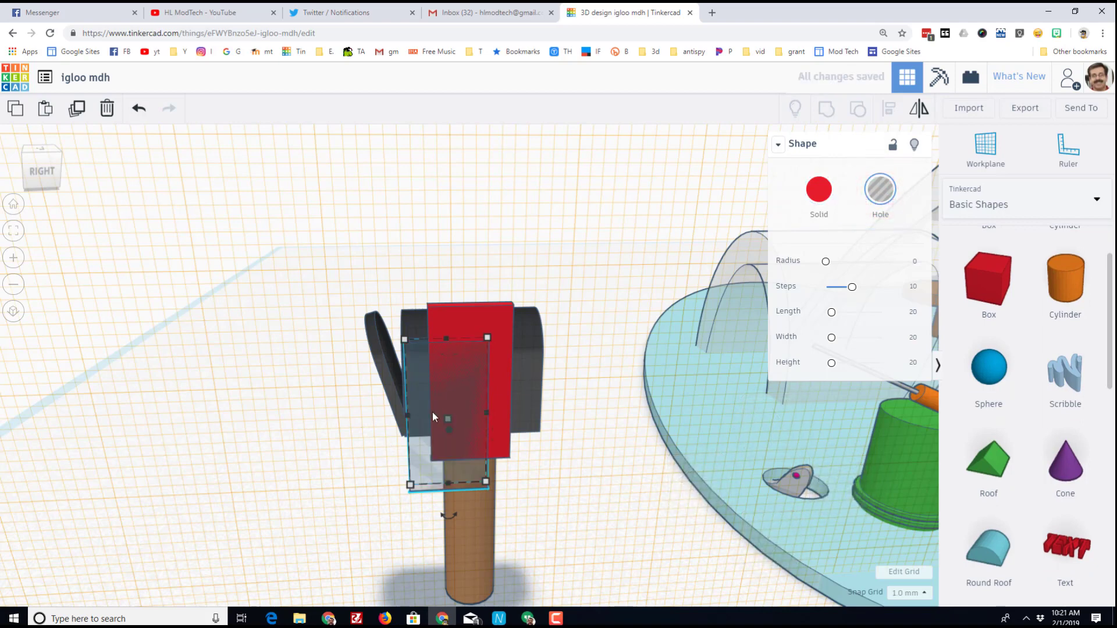
click(466, 325)
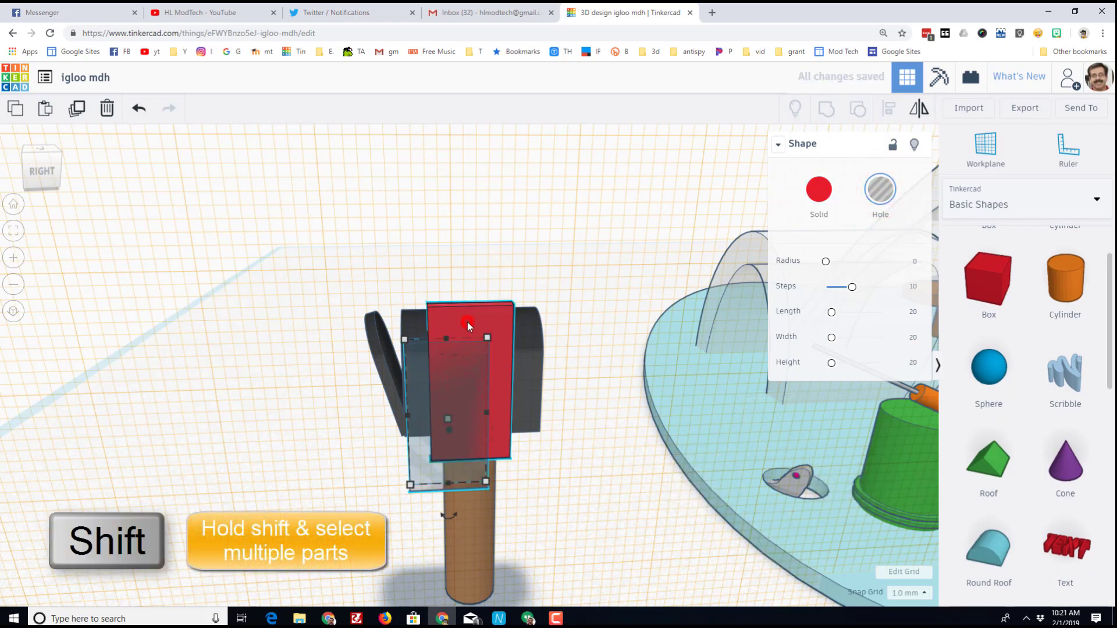
mouse_move(826, 108)
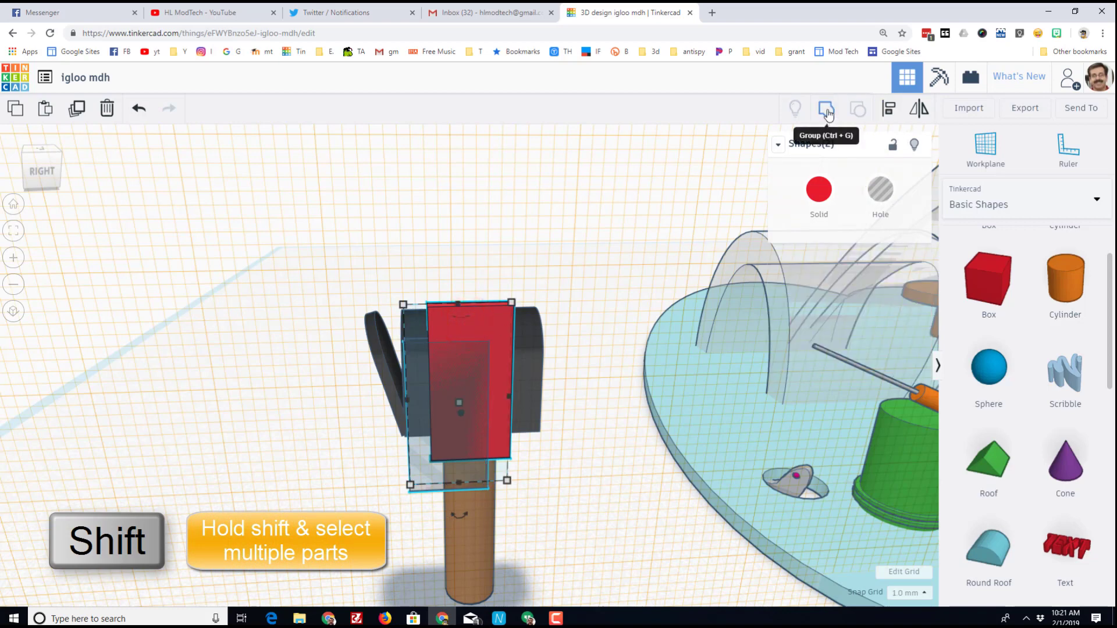
click(826, 108)
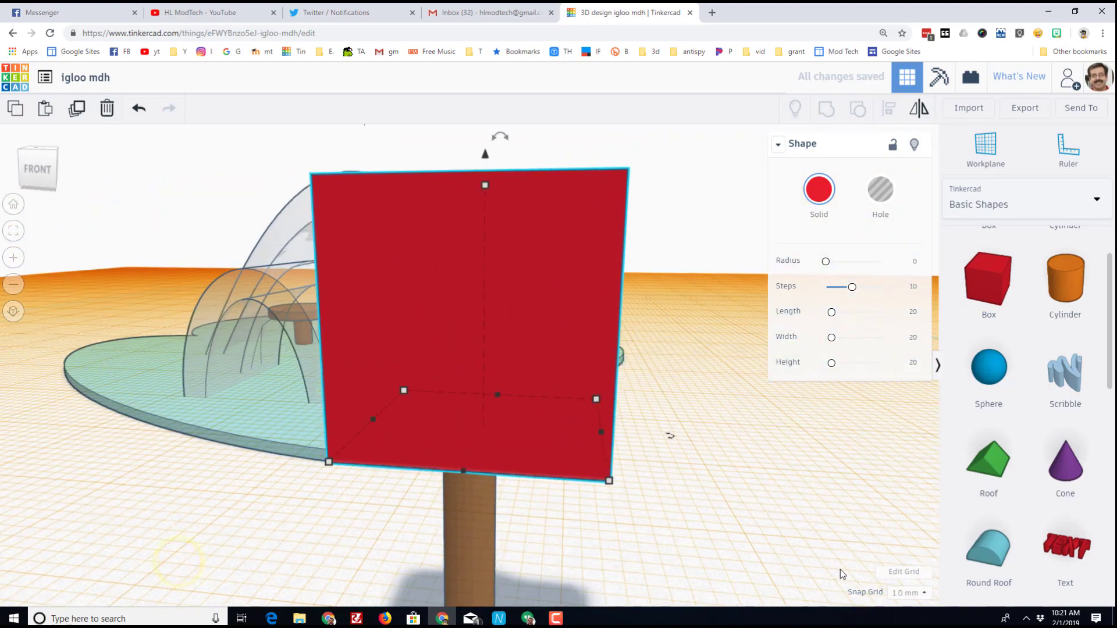
Set Snap Grid to 0.1 mm and colour the thin plate white as a letter.
click(908, 592)
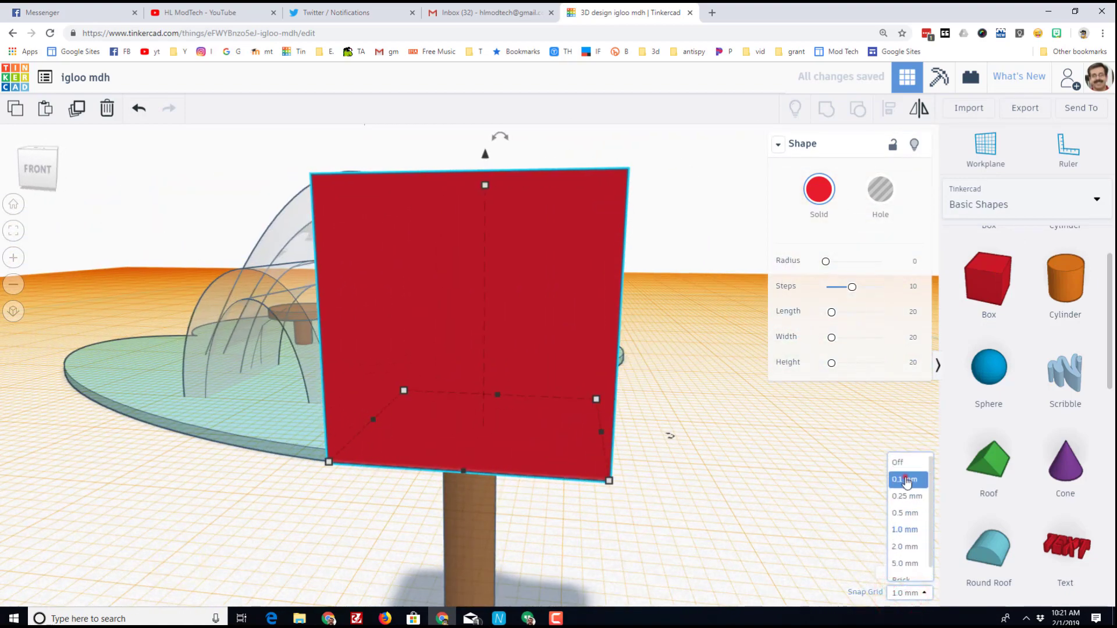
click(907, 478)
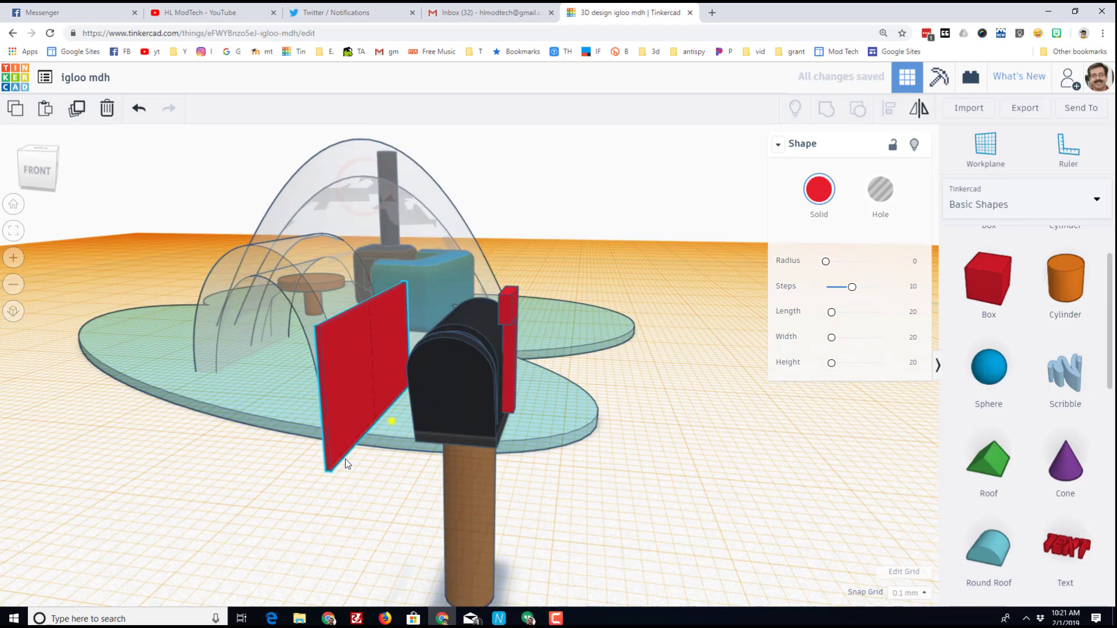
click(818, 190)
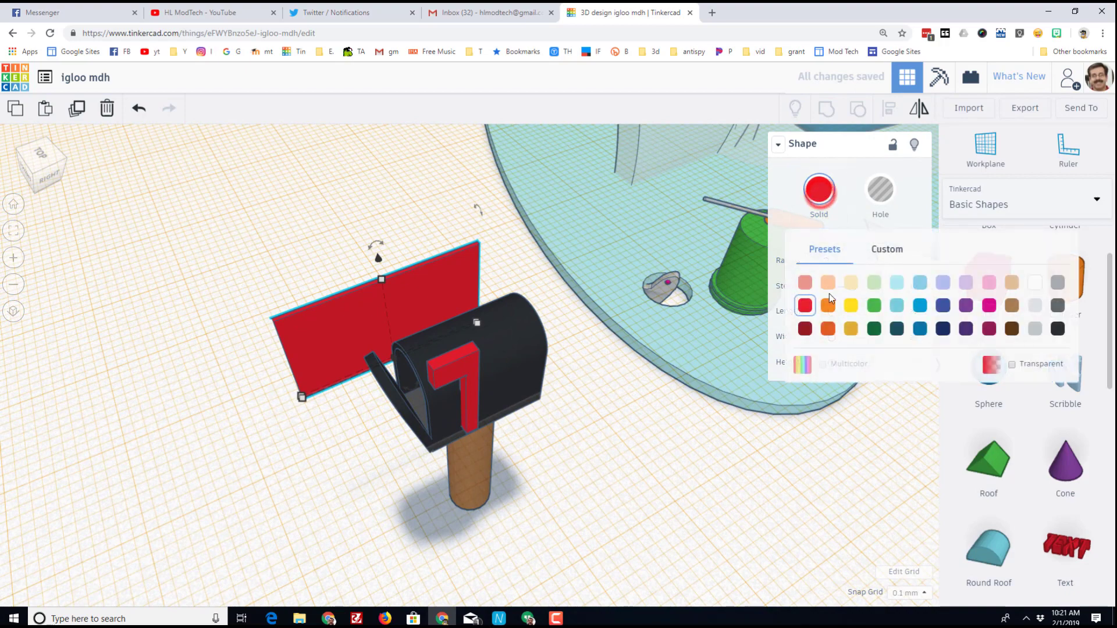
click(1036, 283)
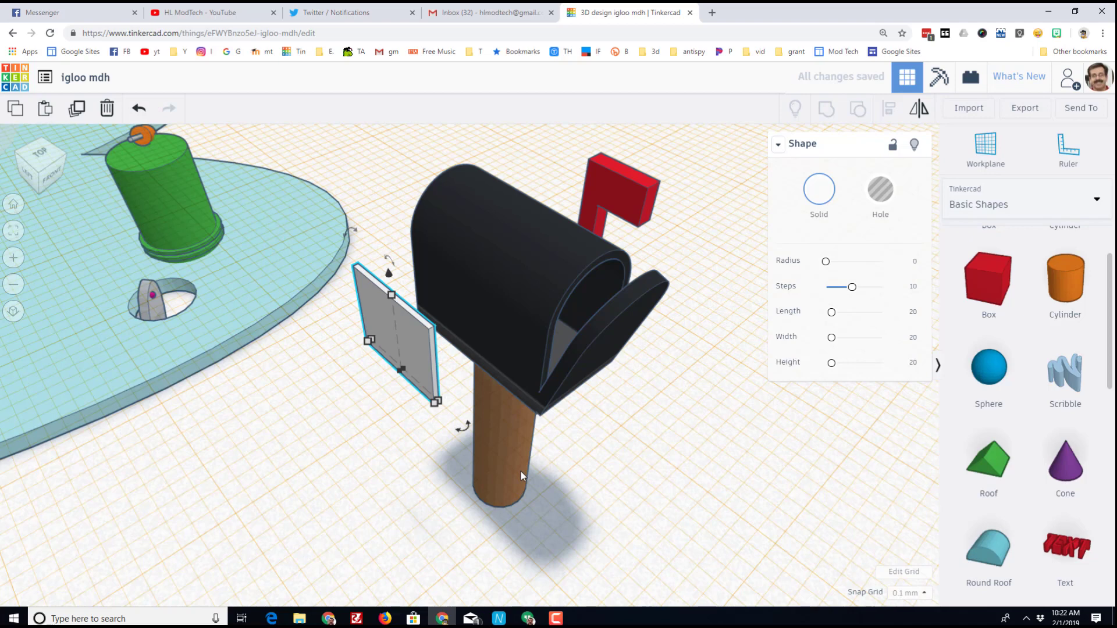
Reset Snap Grid to 1.0 mm and tilt the white letter to rest inside the mailbox opening.
click(905, 592)
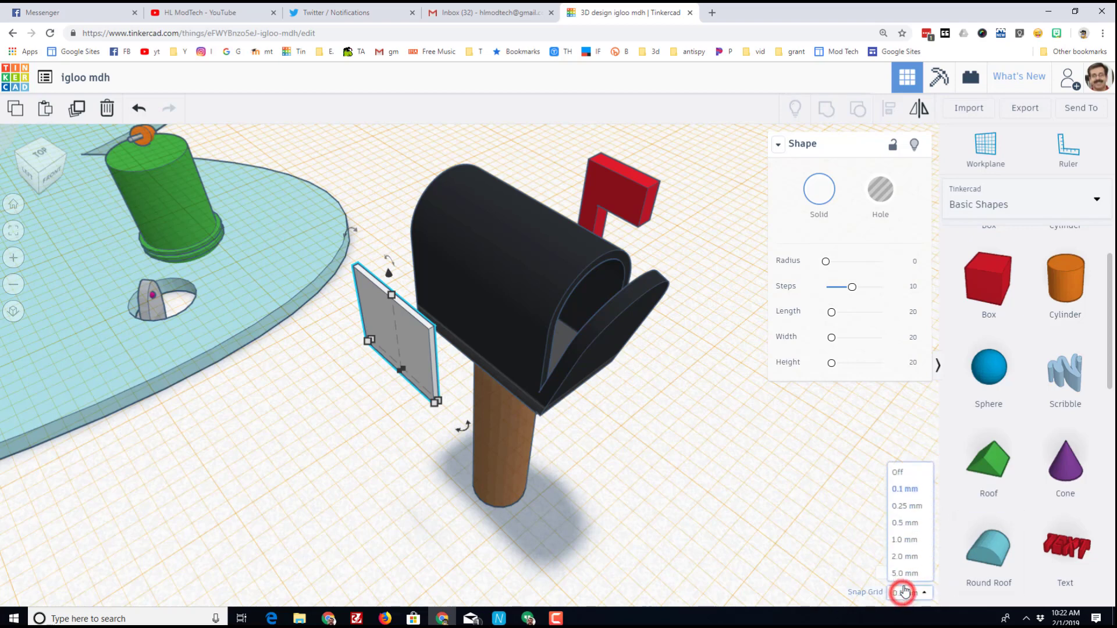
click(905, 539)
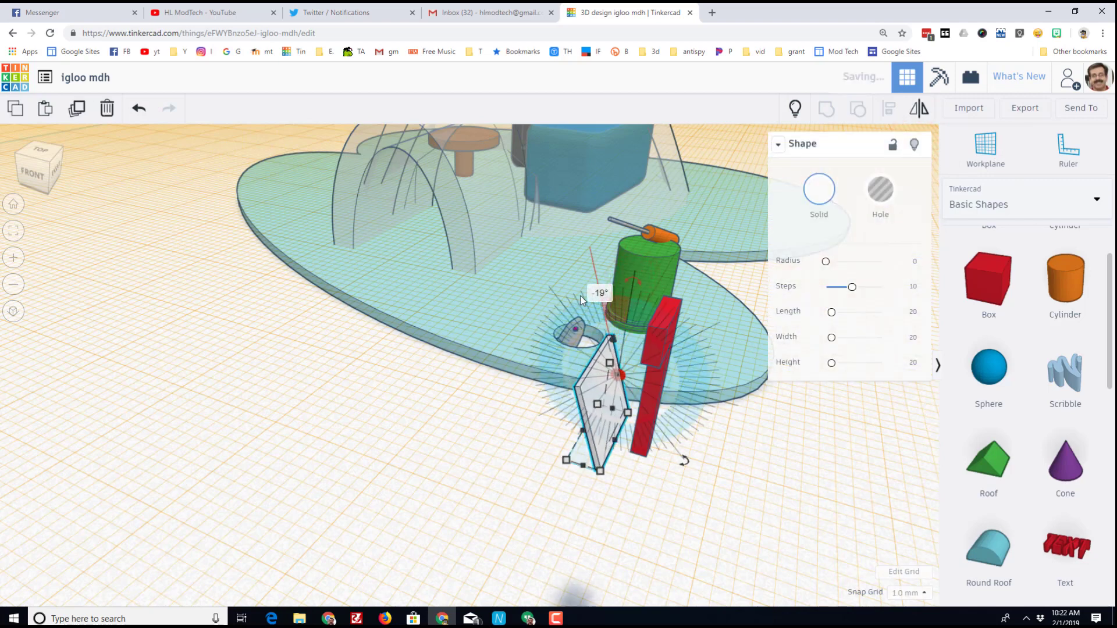
click(796, 108)
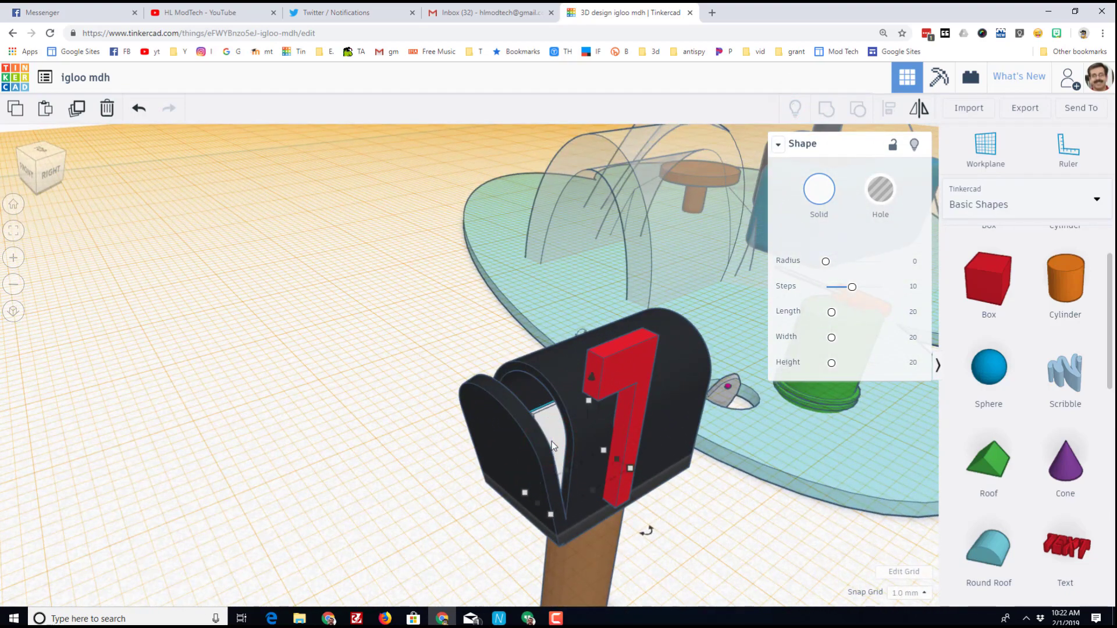
mouse_move(709, 519)
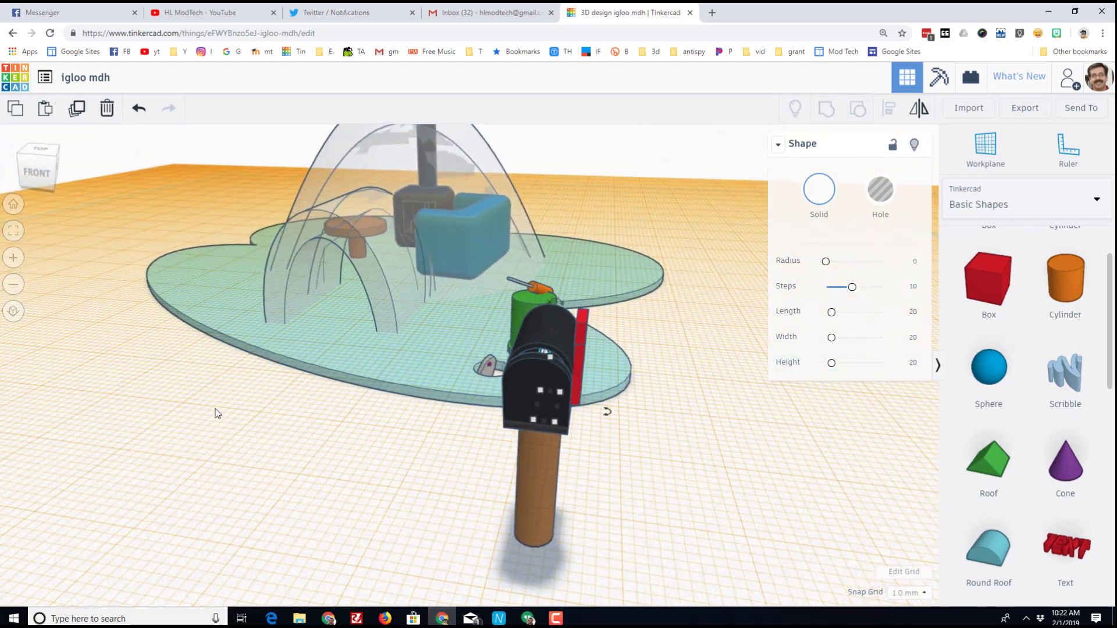
mouse_move(156, 461)
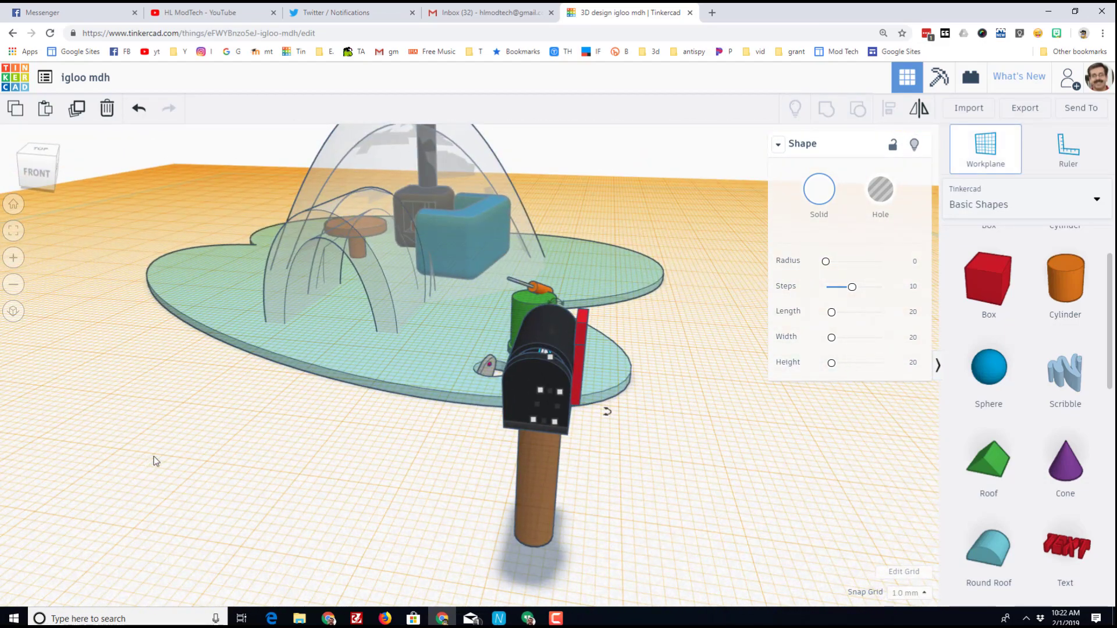
Move the whole mailbox on its post onto the base at the left edge beside the igloo.
click(221, 499)
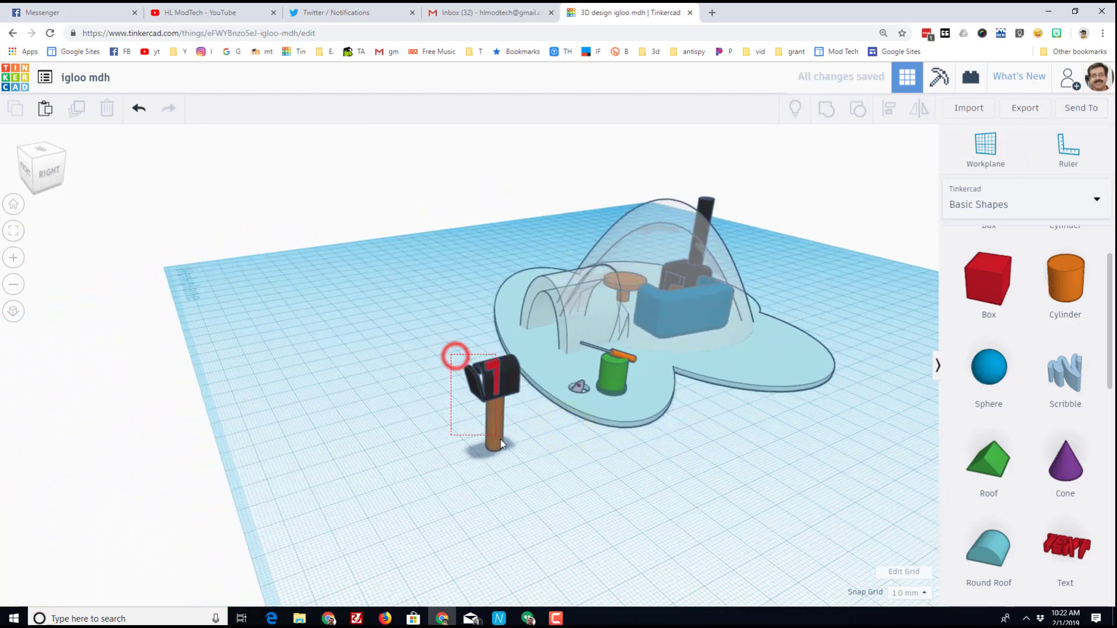
click(490, 396)
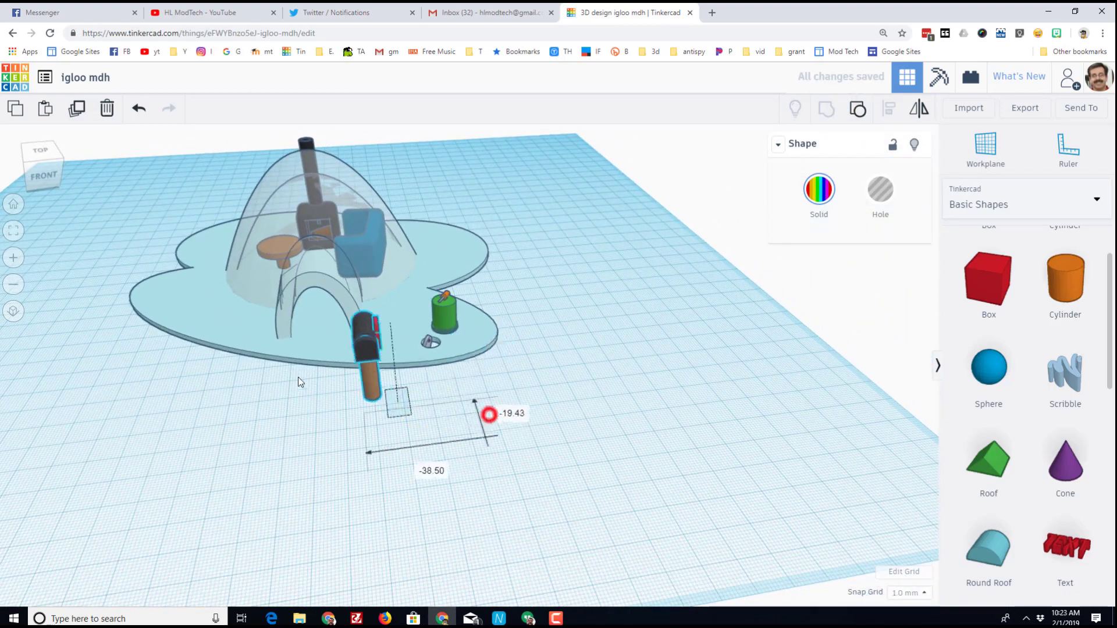
drag(366, 349, 228, 299)
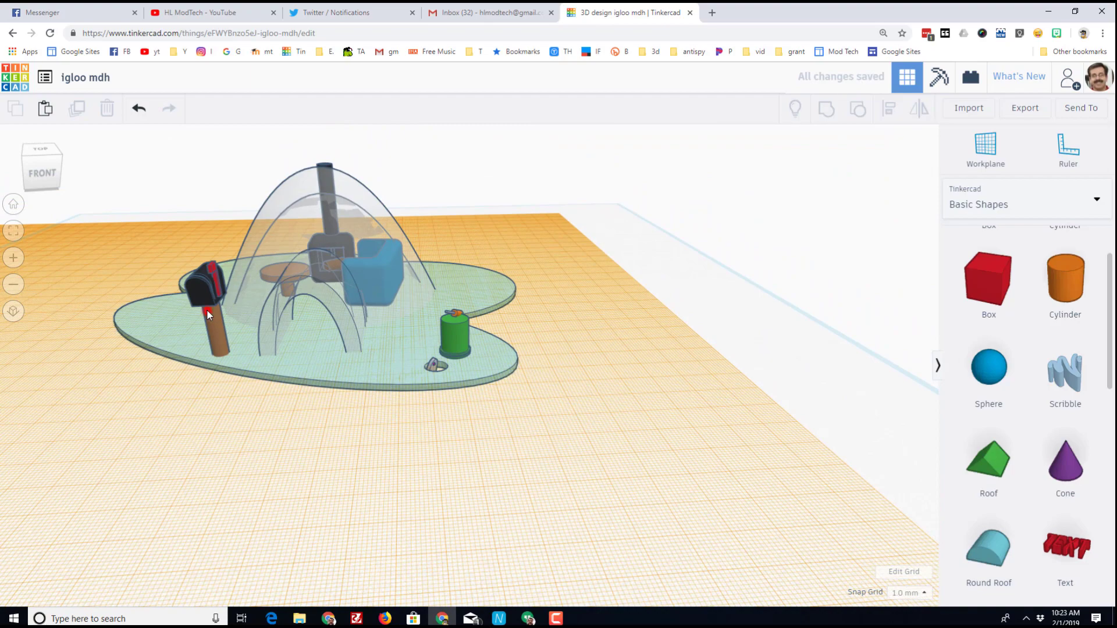
Select the igloo dome shells ready for recolouring.
click(208, 321)
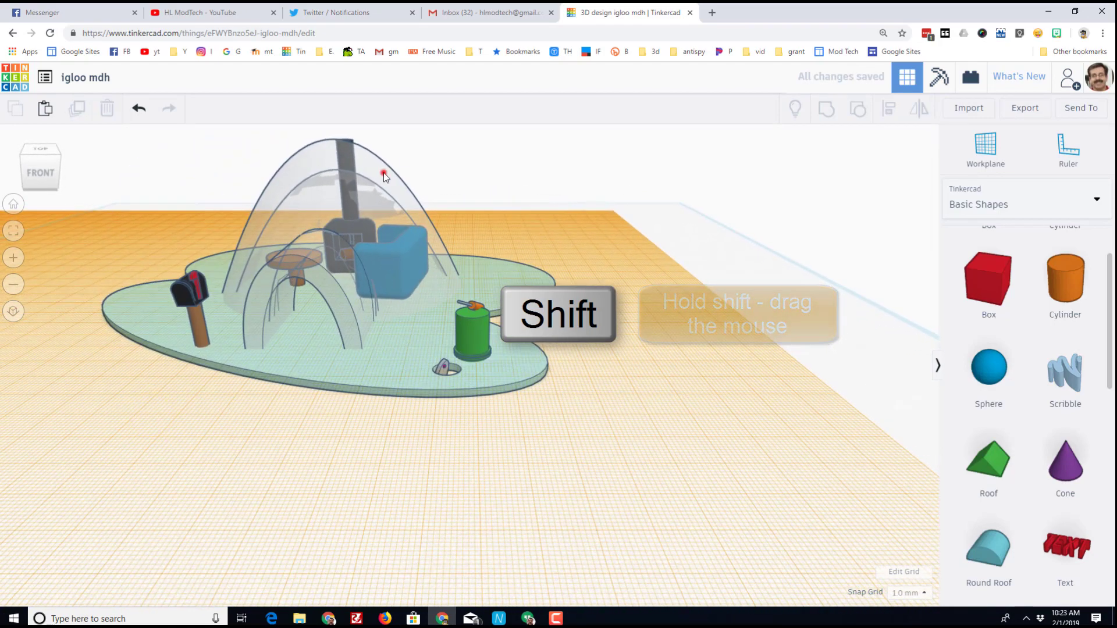
click(385, 176)
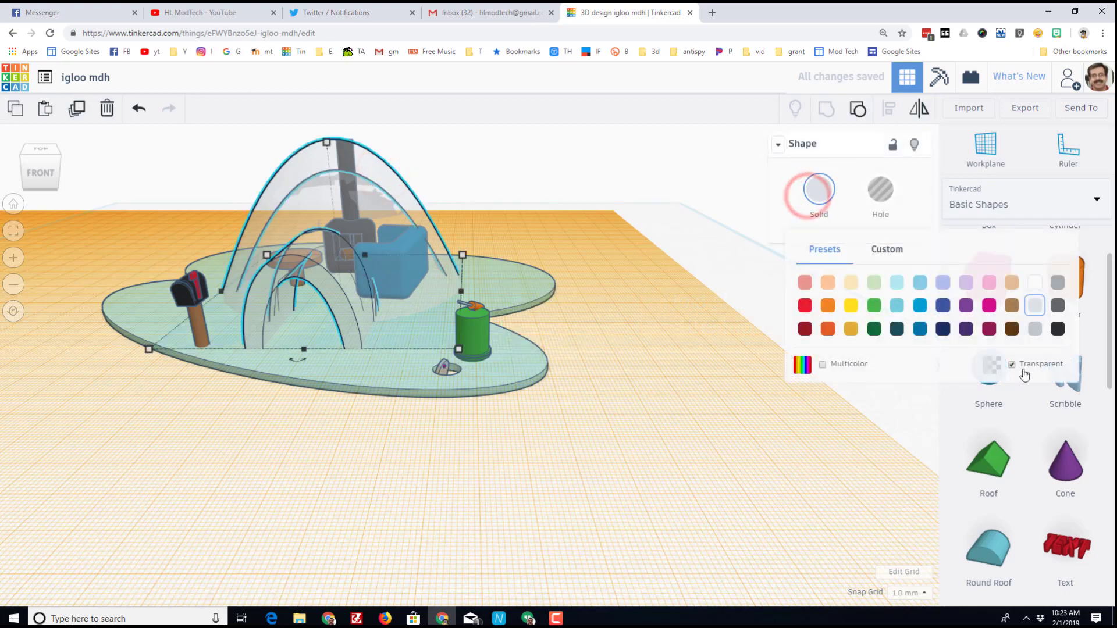